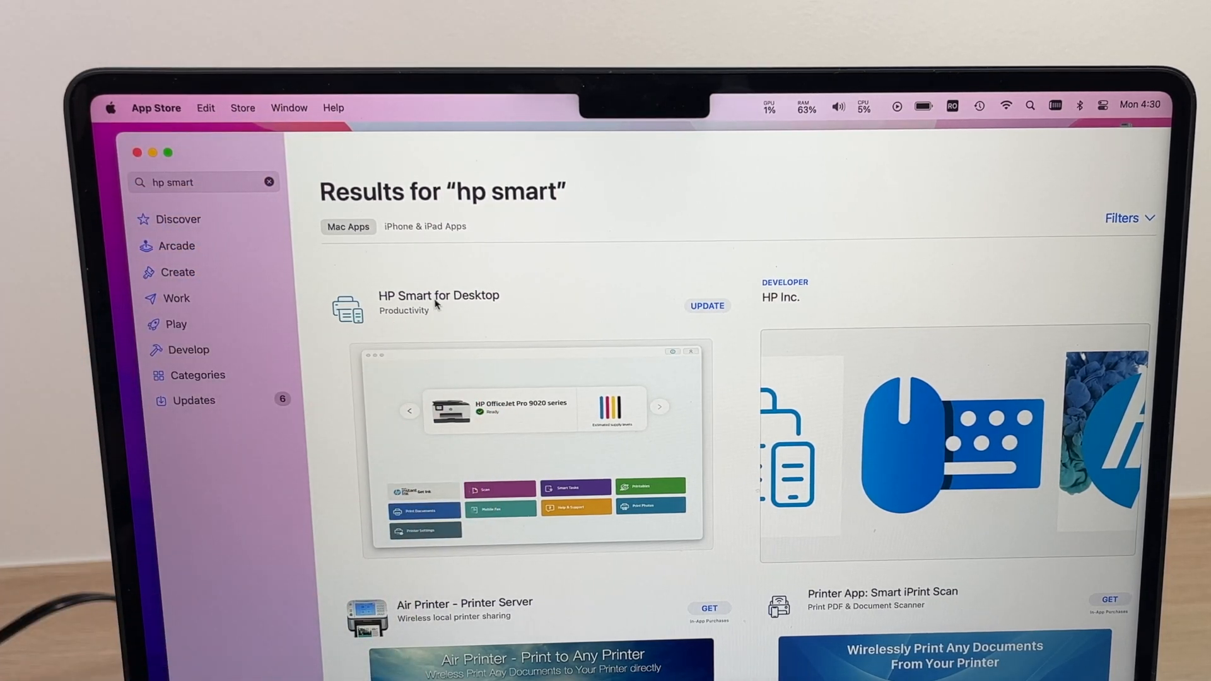
- Update HP Smart for Desktop from its App Store page
click(438, 295)
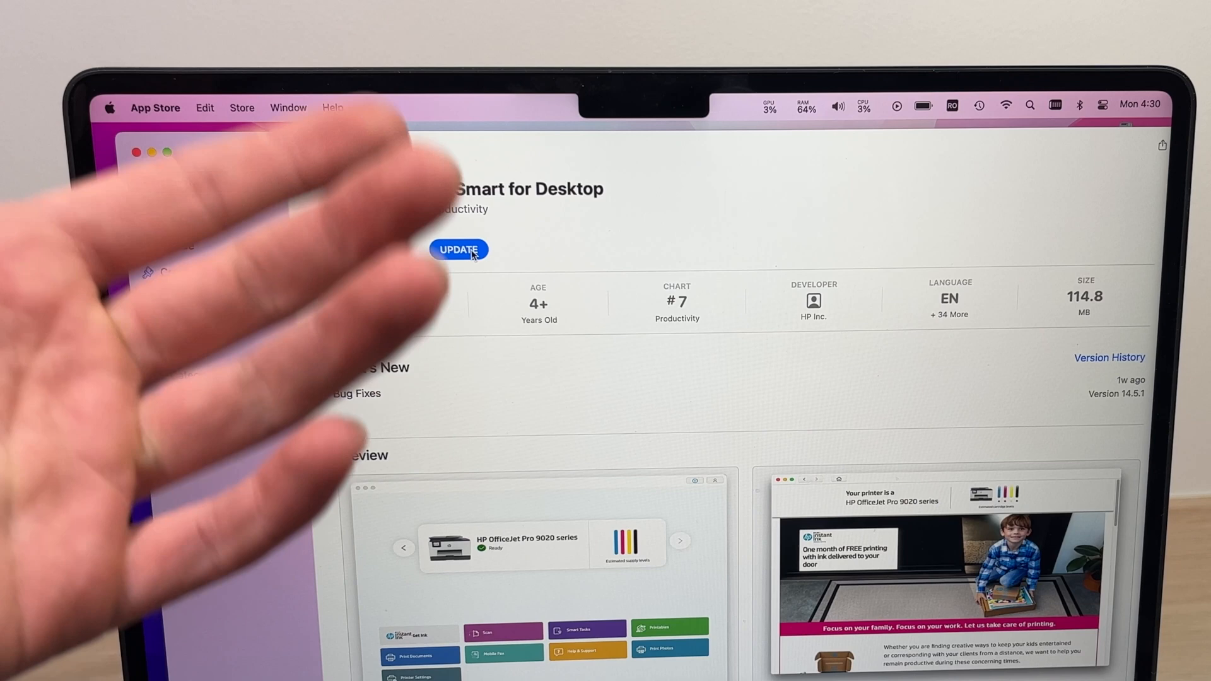
click(457, 249)
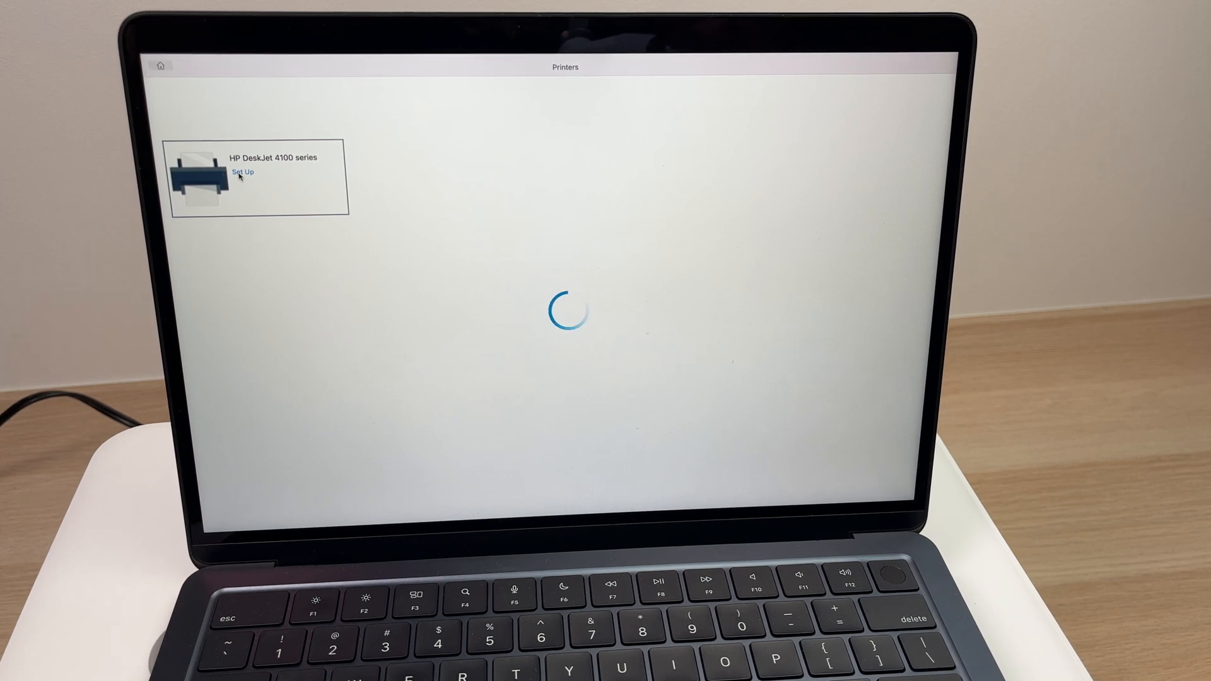
- Begin HP DeskJet 4100 setup and choose No, Thanks for automatic Wi-Fi password access
click(242, 172)
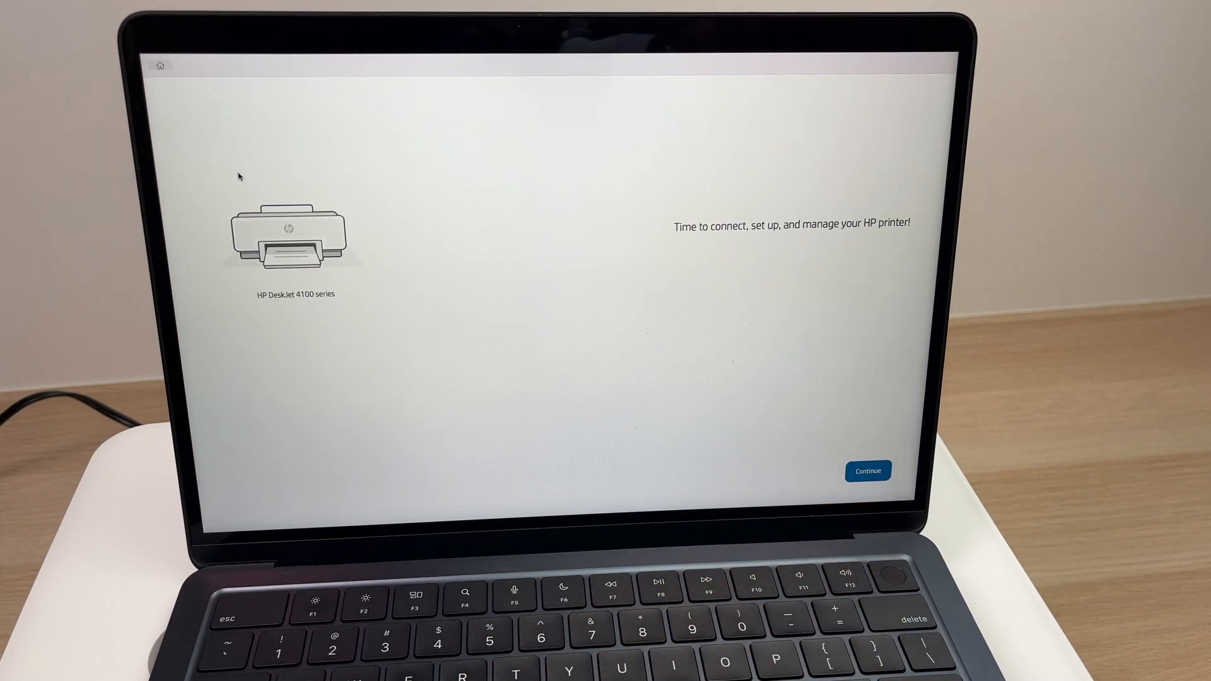
click(867, 471)
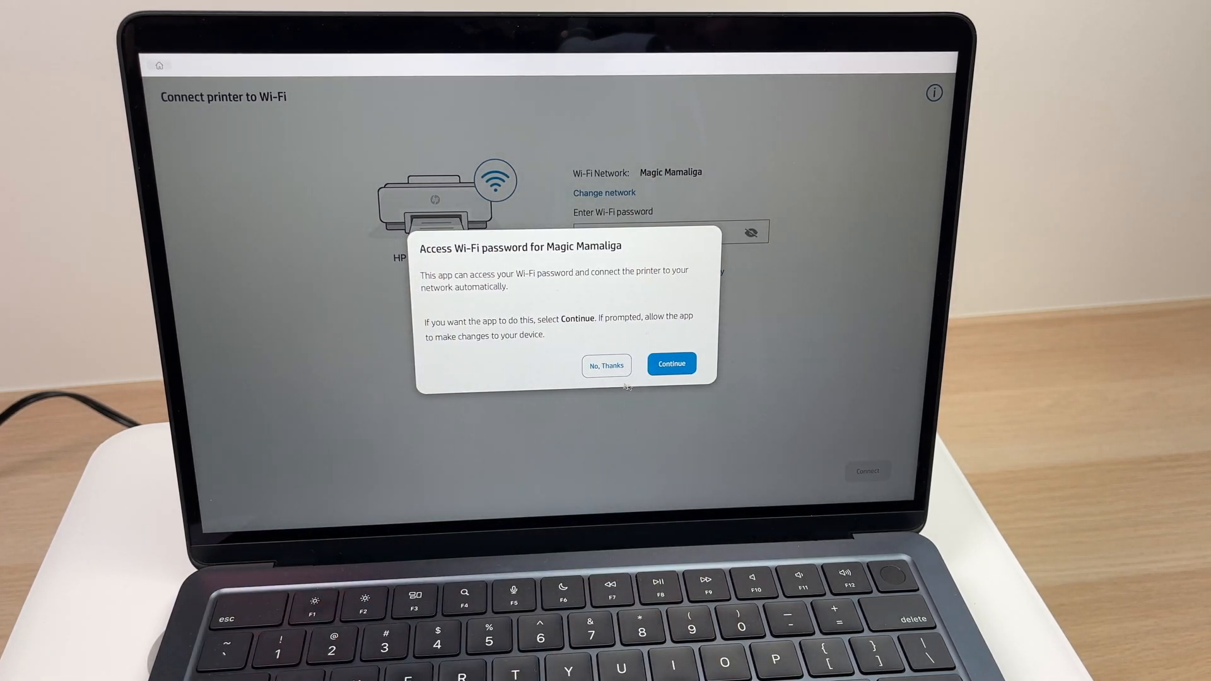
click(606, 365)
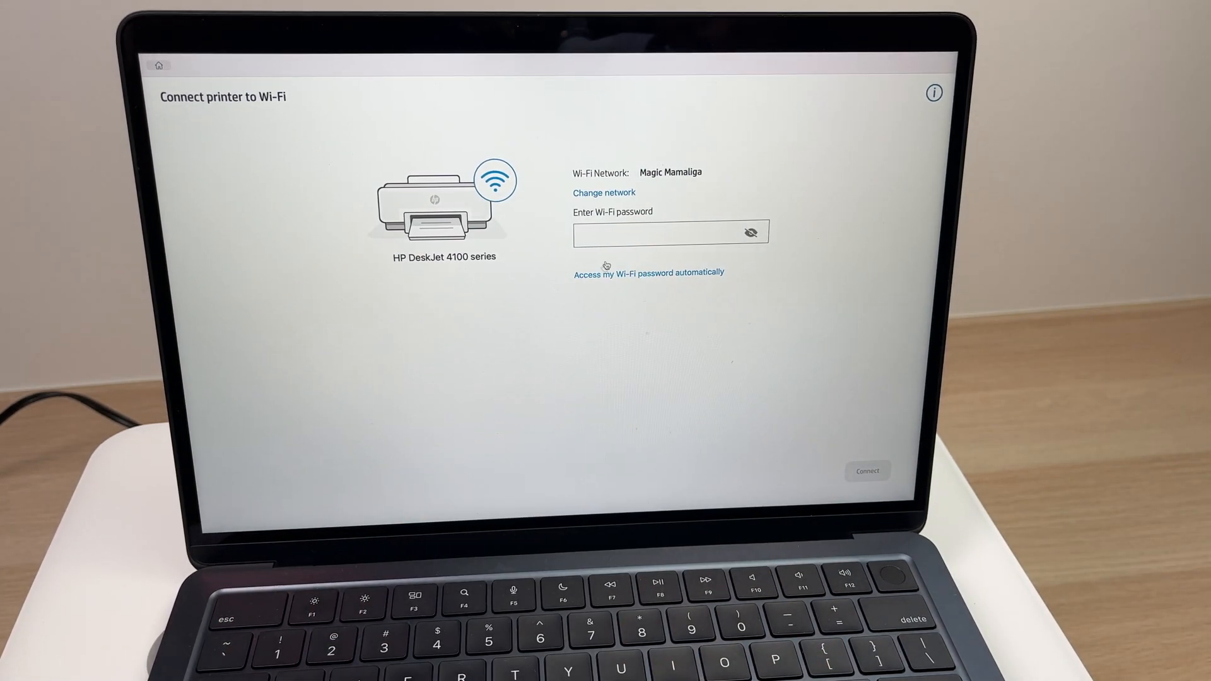
- Enter the Wi-Fi password and connect the printer to the Magic Mamaliga network
text(password)
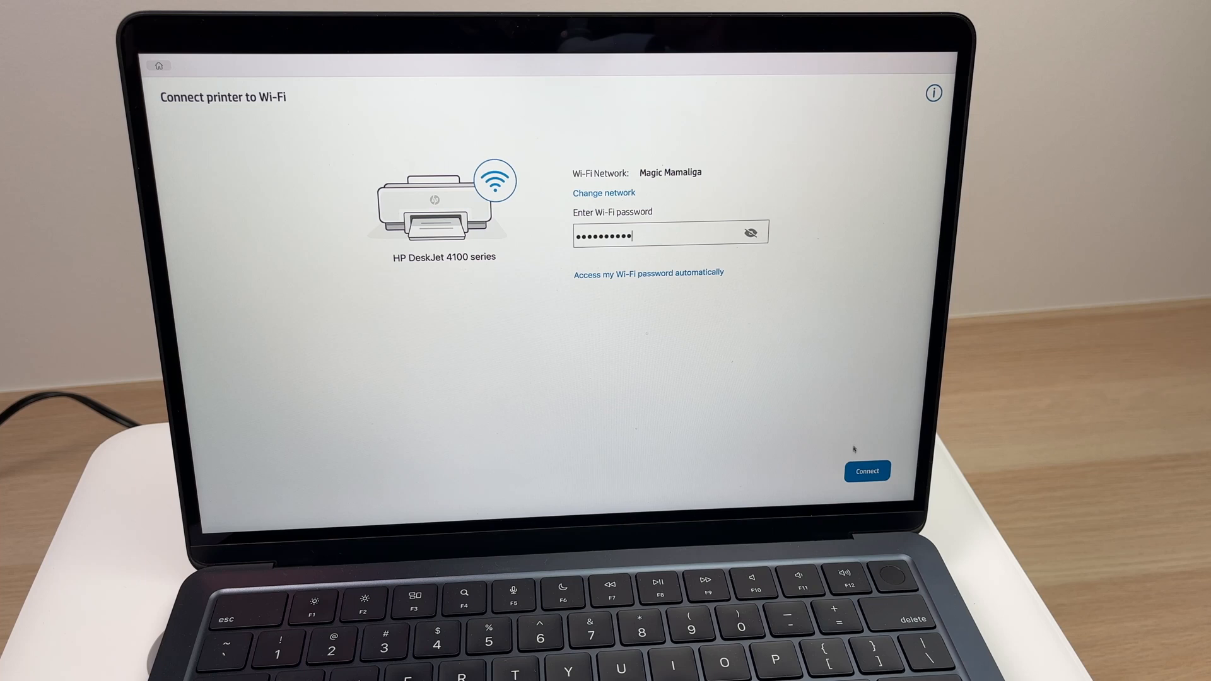
click(866, 471)
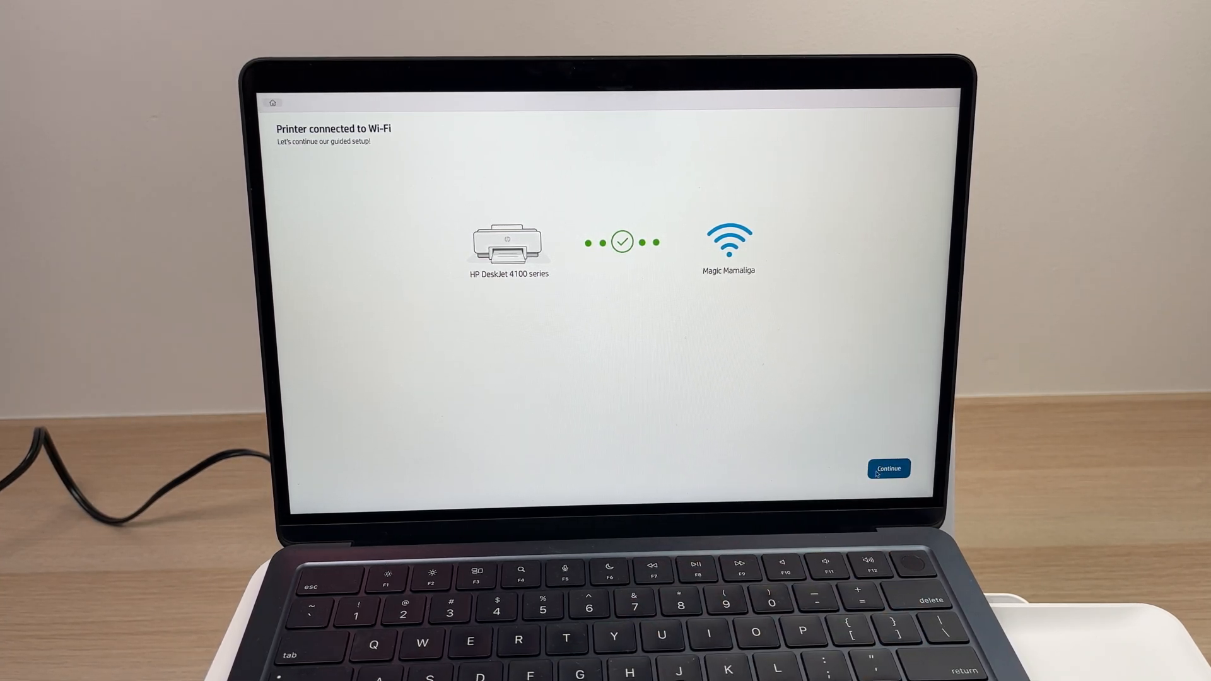
- Continue past the connection confirmation and decline optional printer data sharing
click(887, 468)
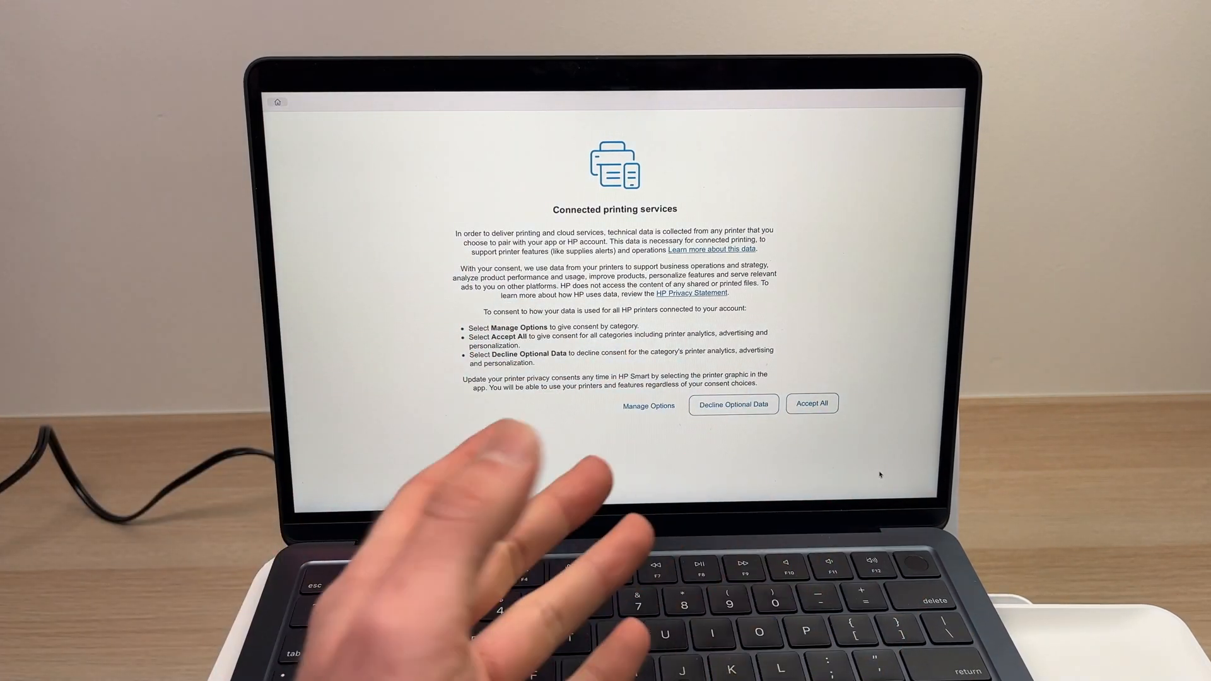
mouse_move(478, 541)
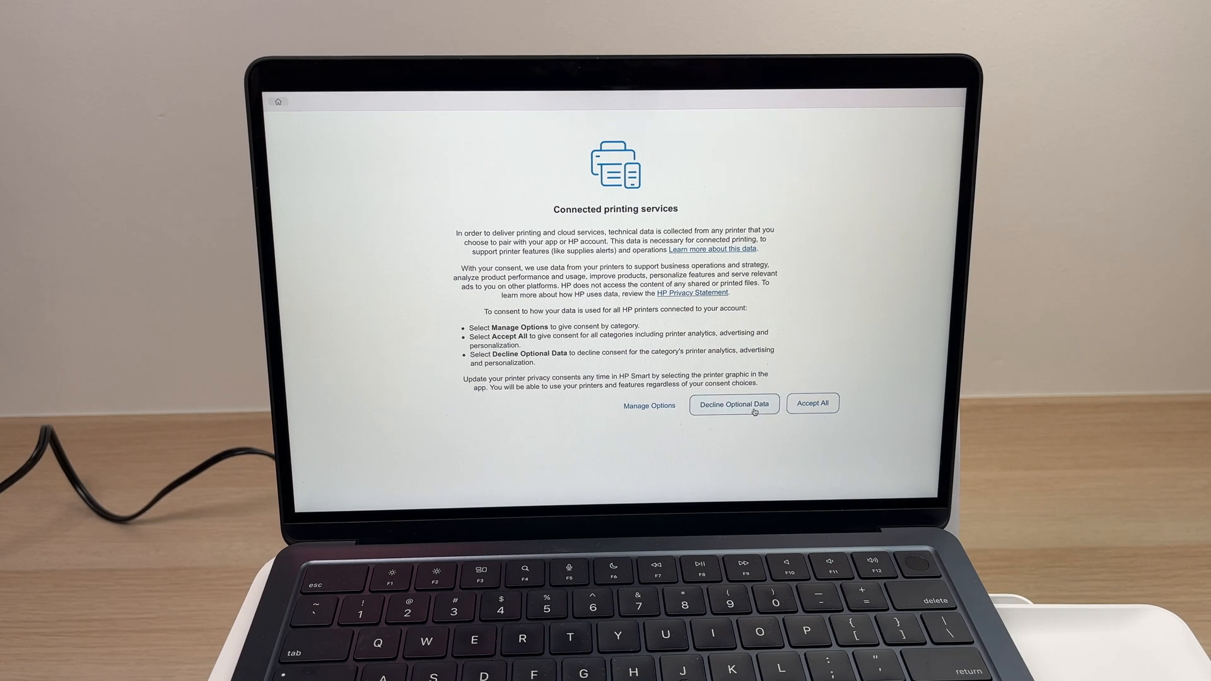
click(734, 404)
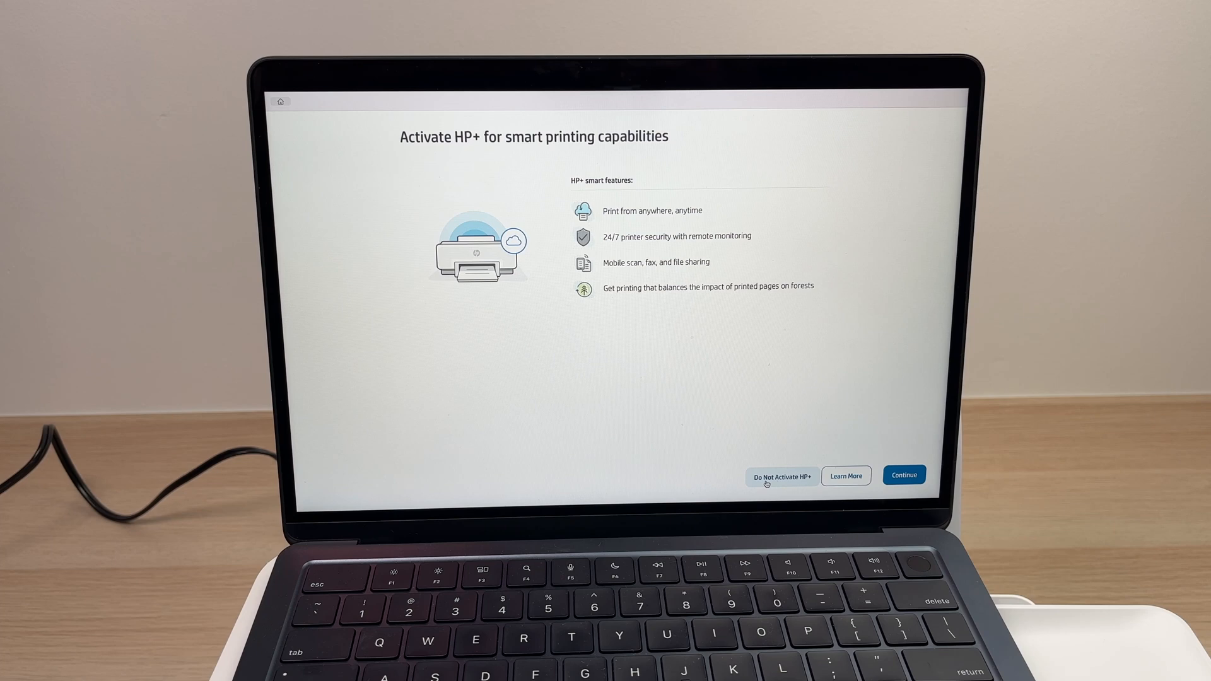
- Decline the HP+ offer and acknowledge the cartridge dynamic security notice
click(781, 476)
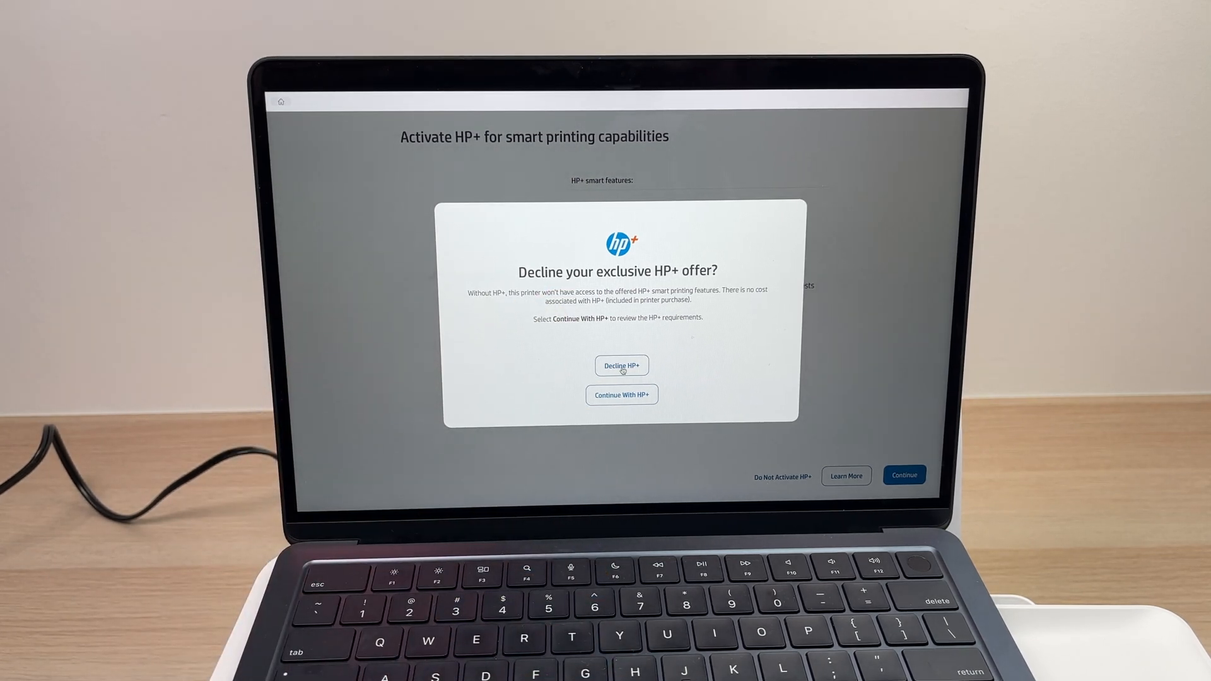
click(622, 365)
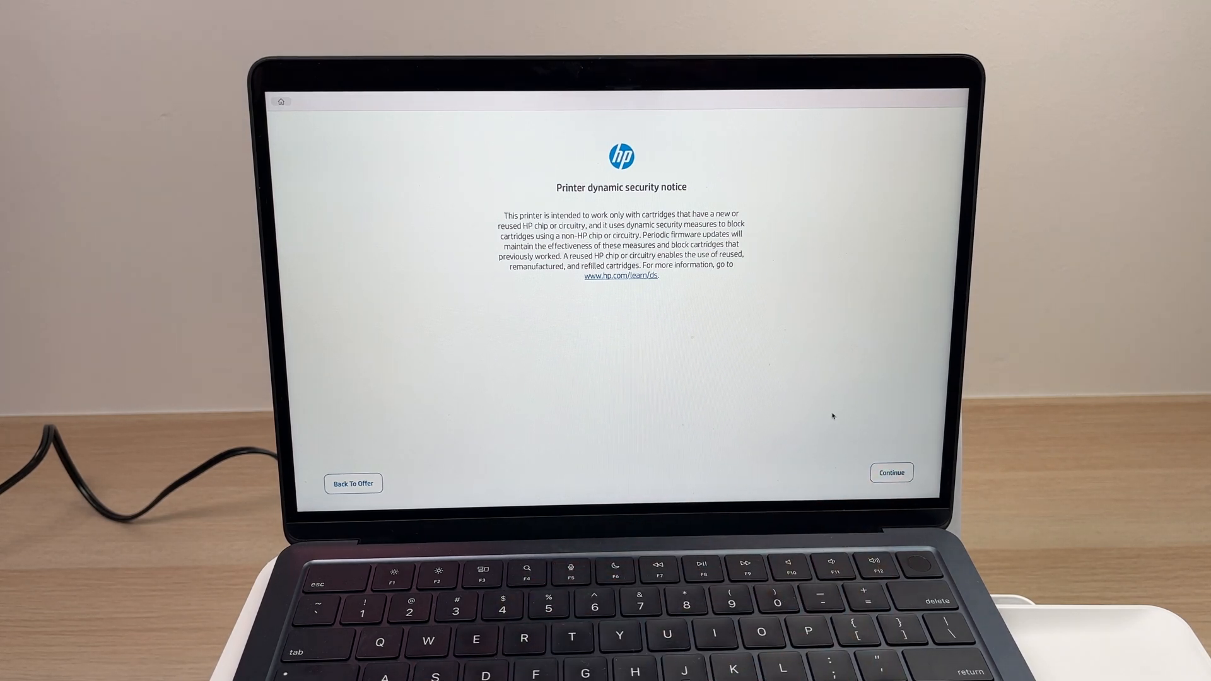
mouse_move(880, 471)
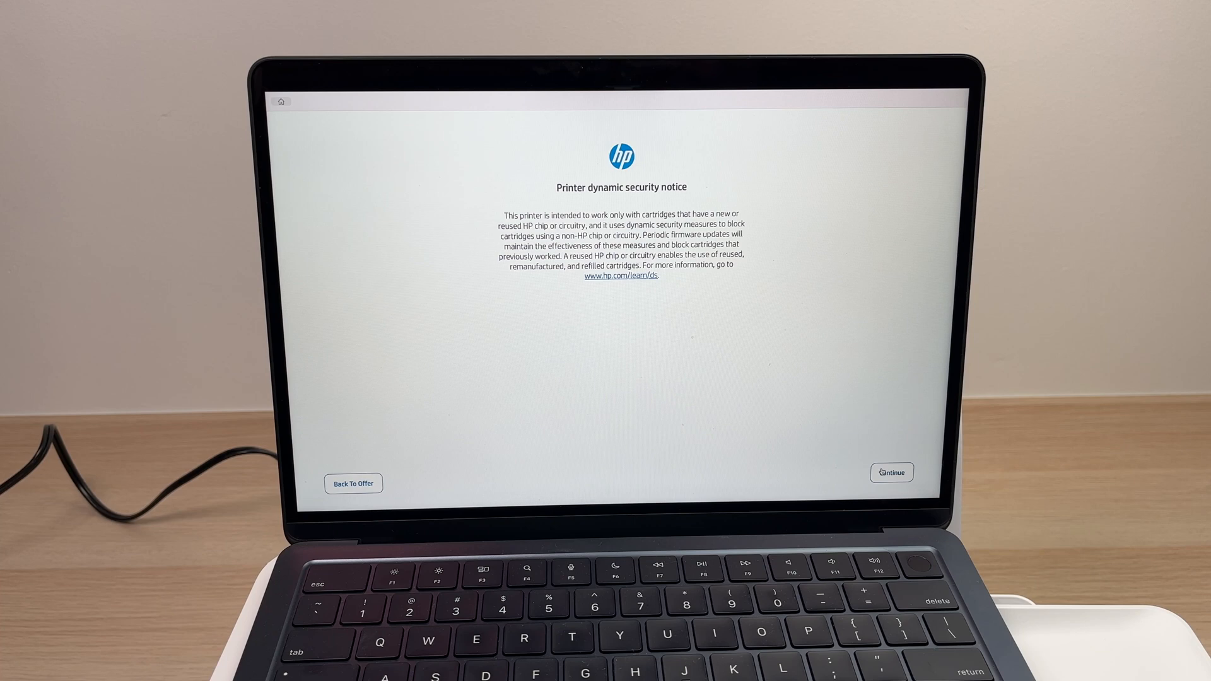
click(891, 472)
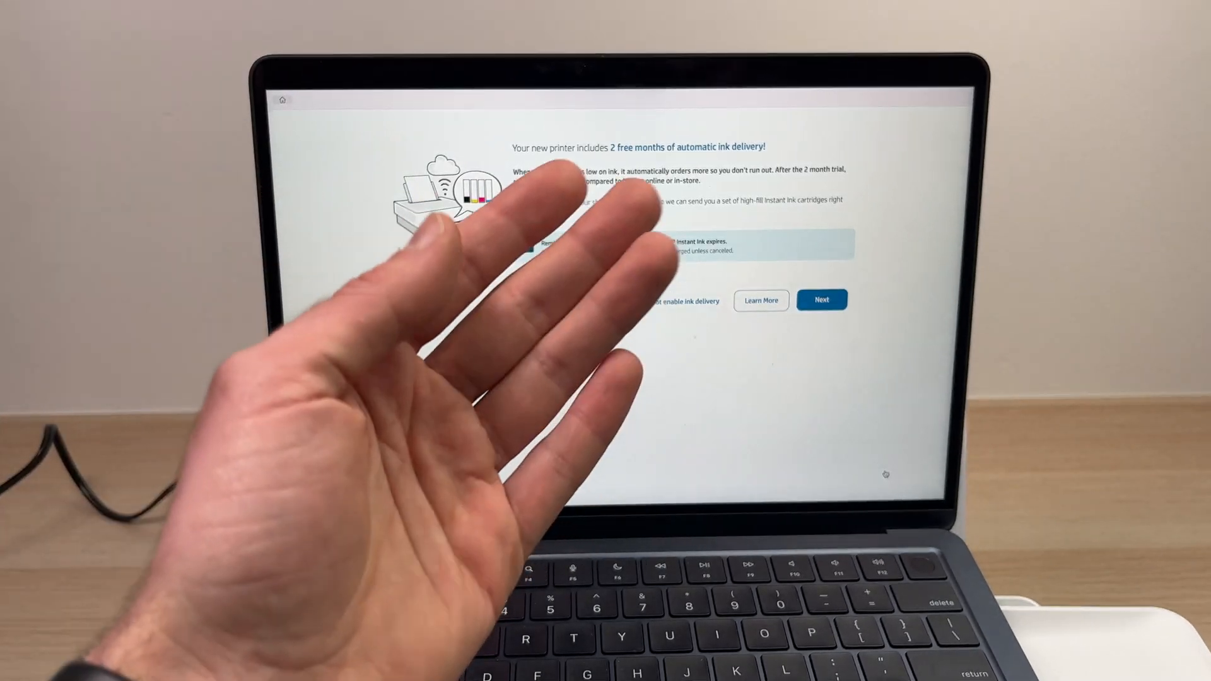
- Choose Do not enable ink delivery and confirm skipping the free ink offer
click(527, 247)
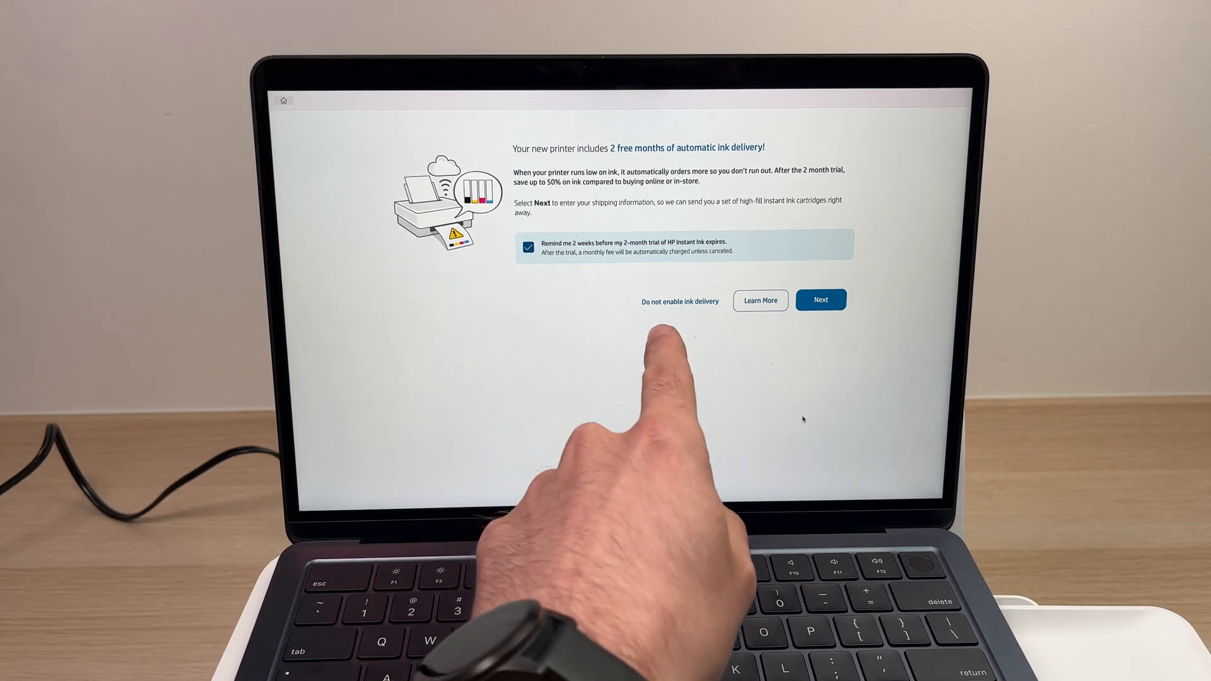
mouse_move(671, 364)
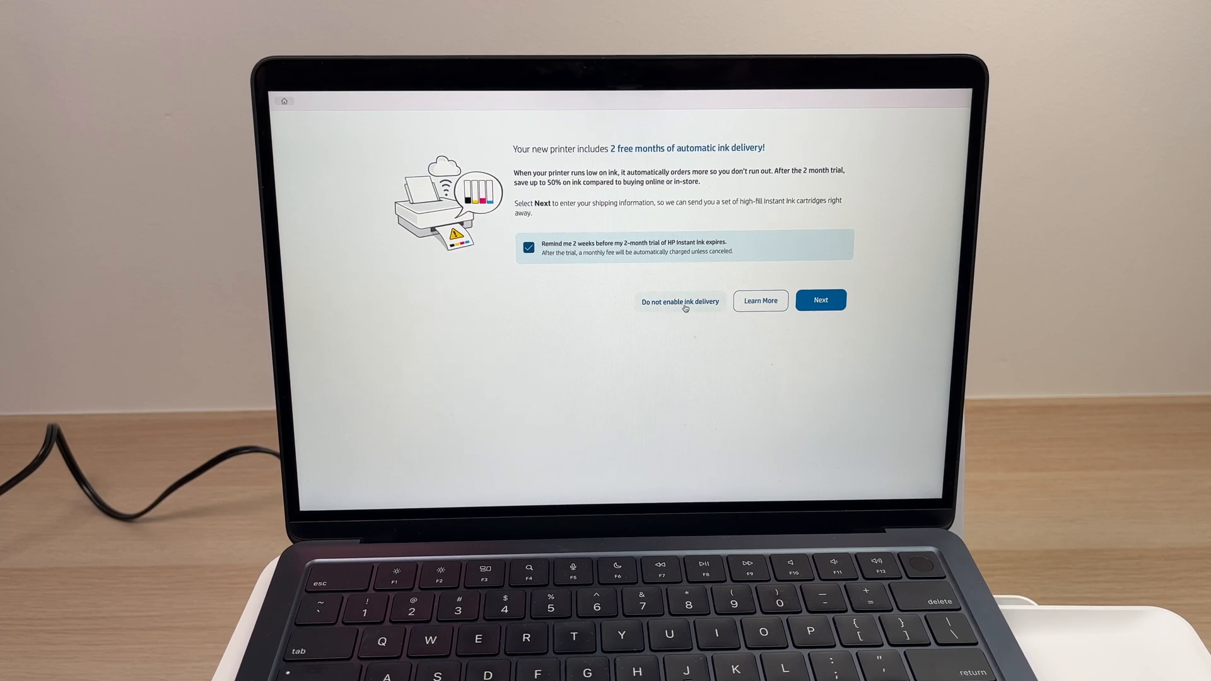
click(678, 301)
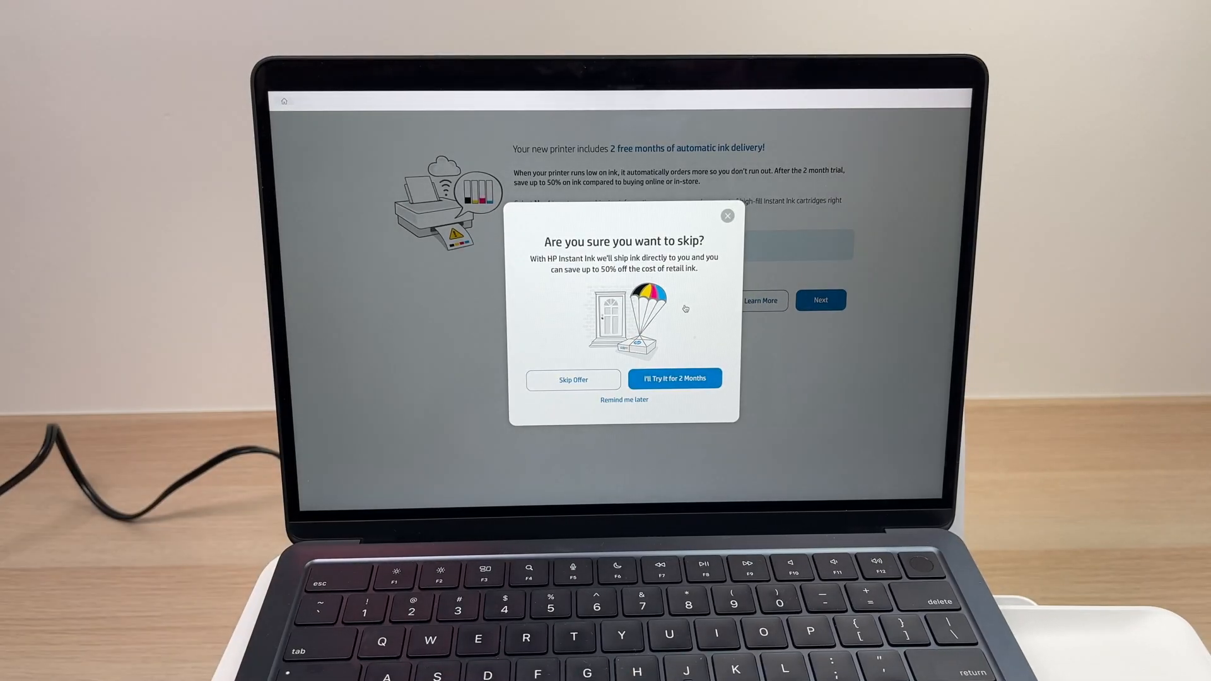
click(574, 379)
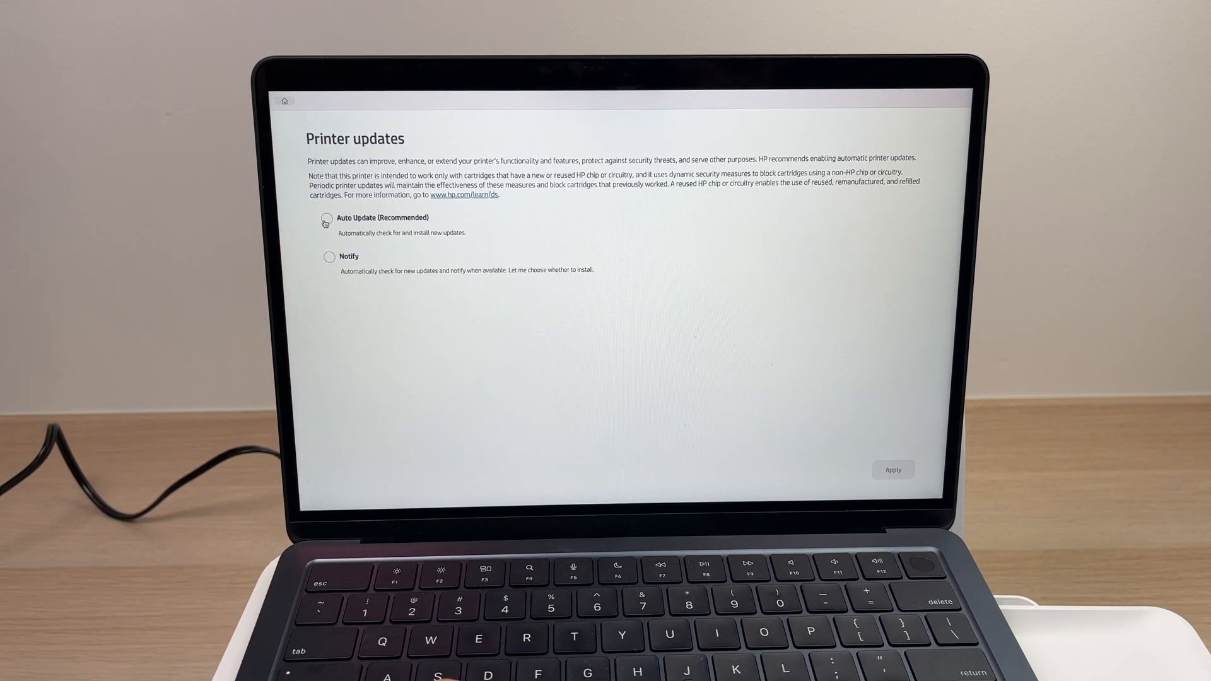
- Apply Auto Update (Recommended) for the printer and skip sending the app link to other devices
click(328, 221)
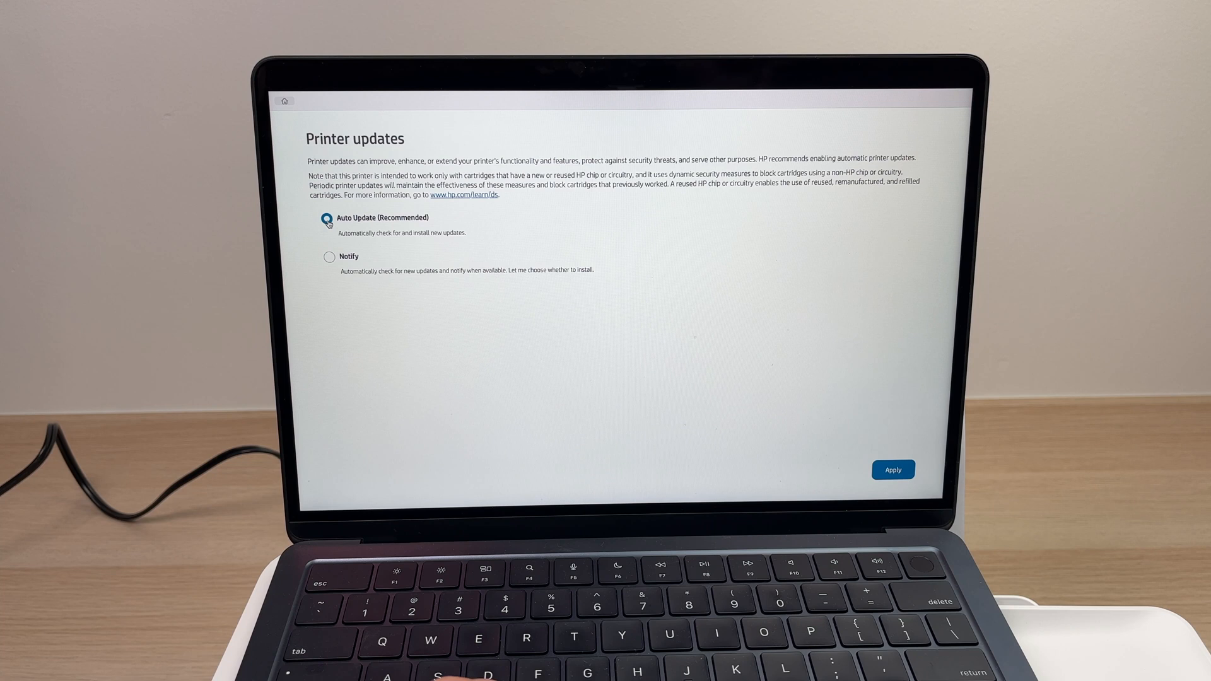
click(327, 219)
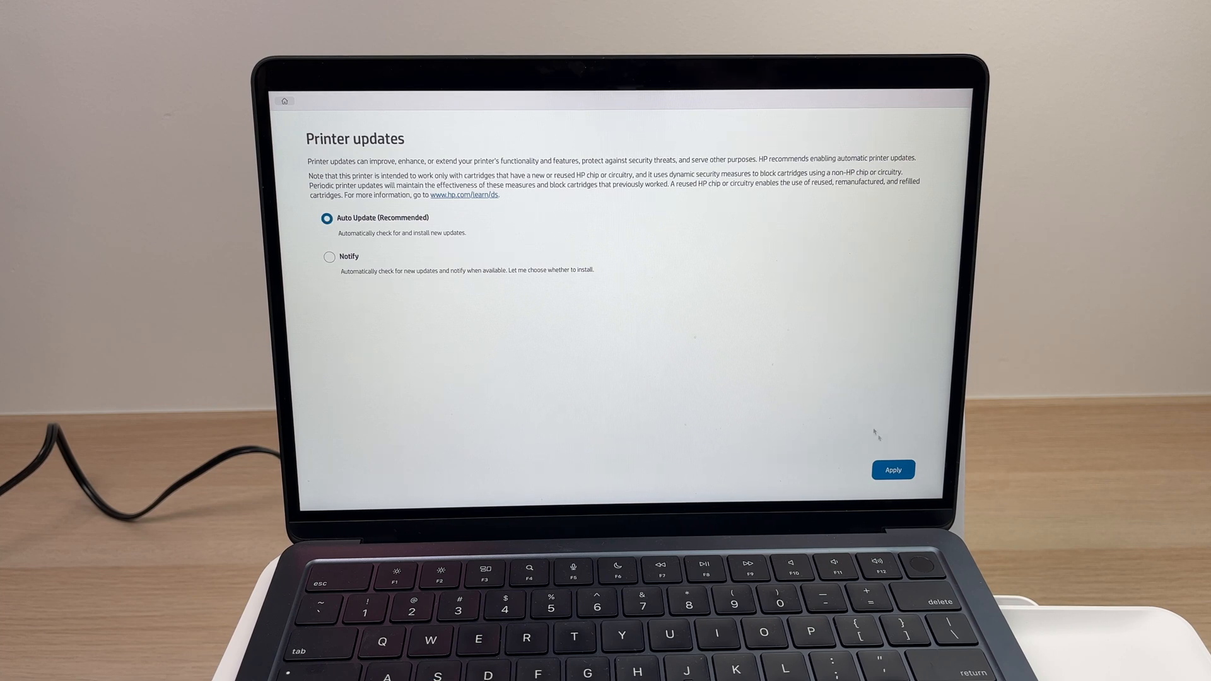
click(893, 469)
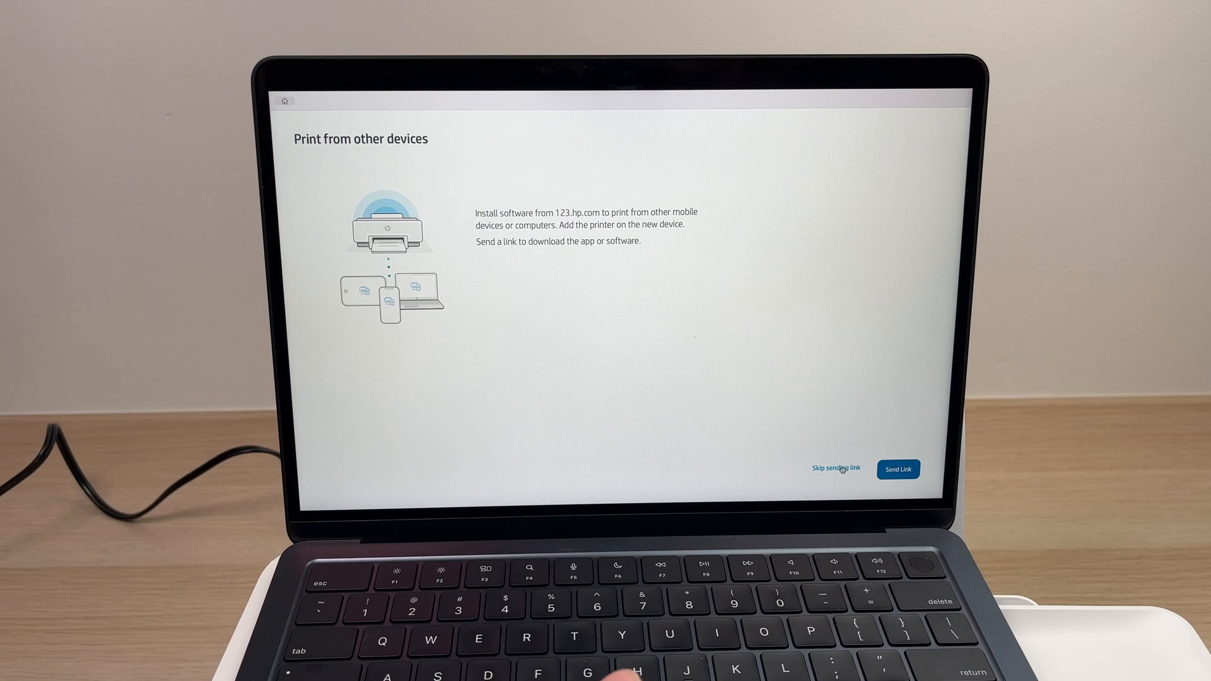
click(836, 469)
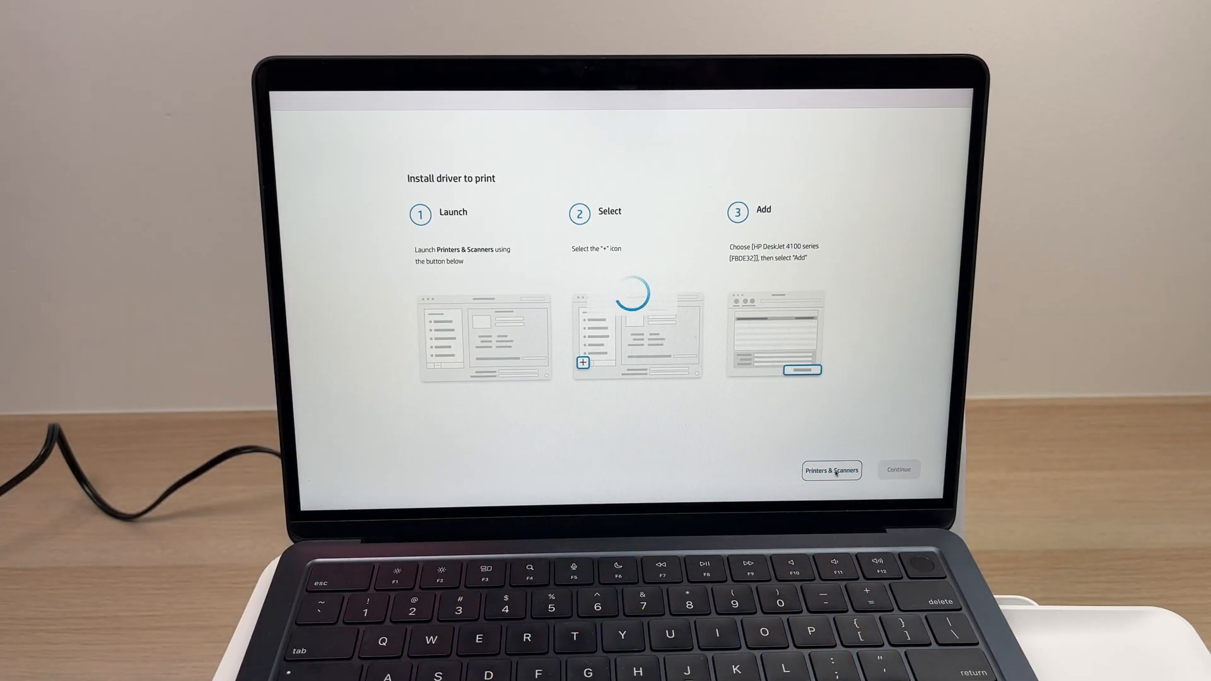
- Add the HP DeskJet 4100 series in Printers & Scanners, confirming to create a new printer anyway
click(831, 469)
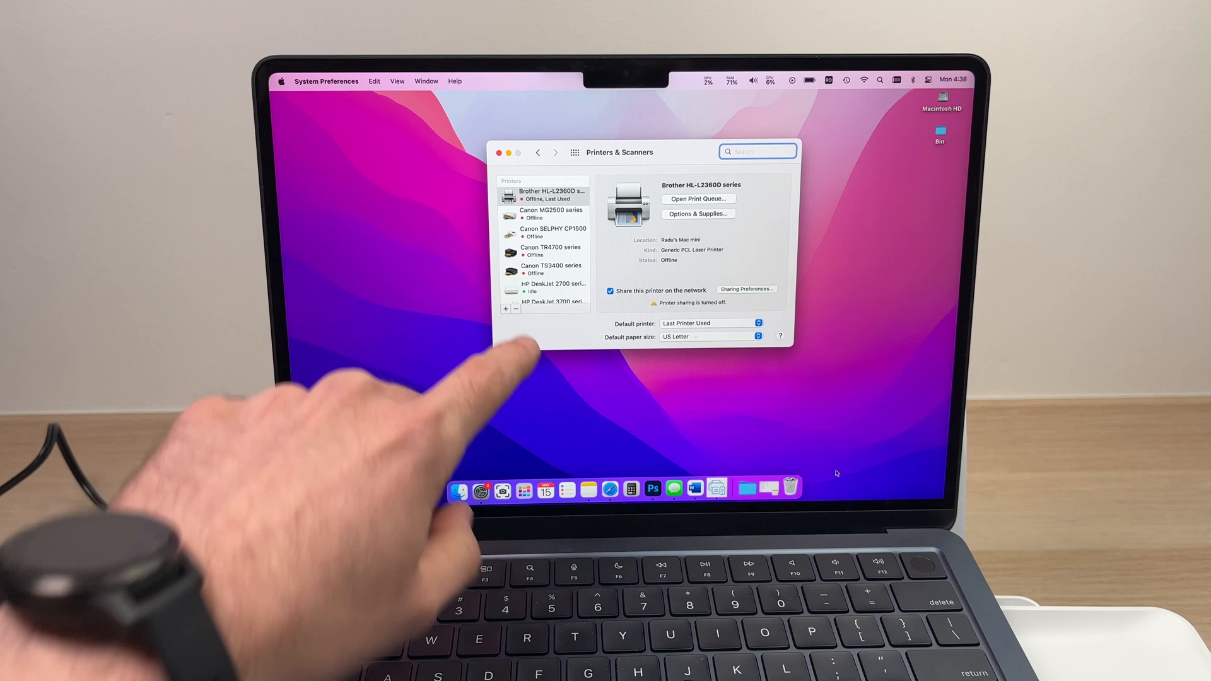
click(505, 308)
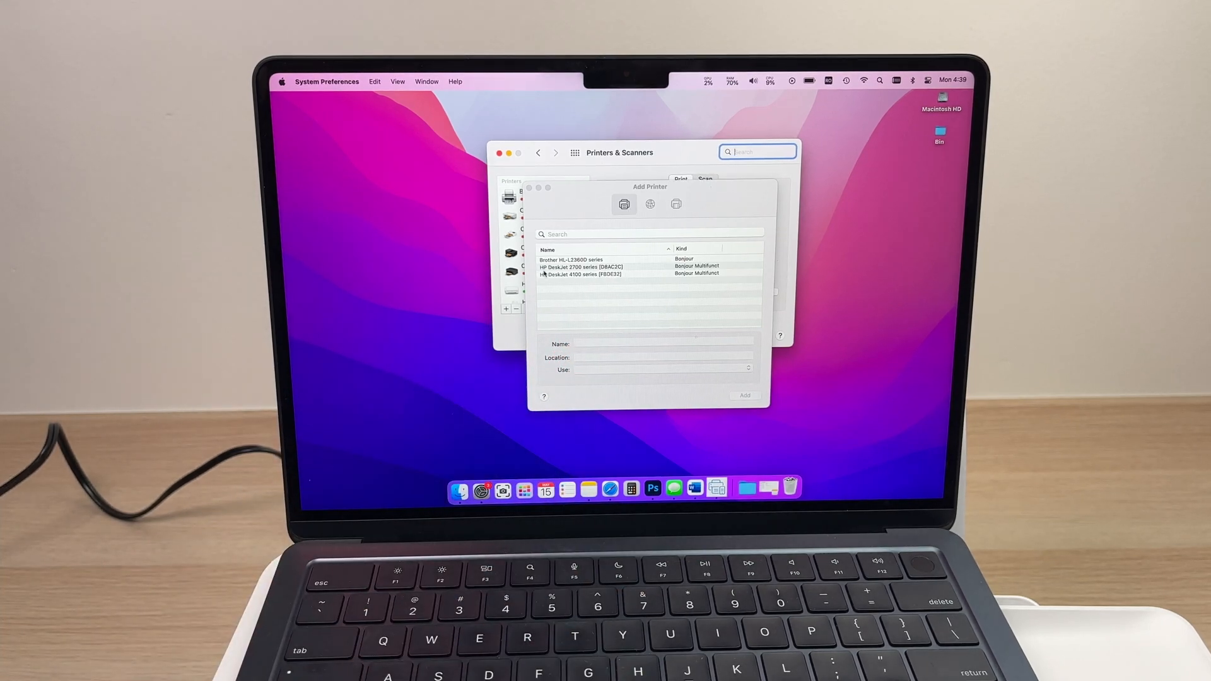
click(581, 274)
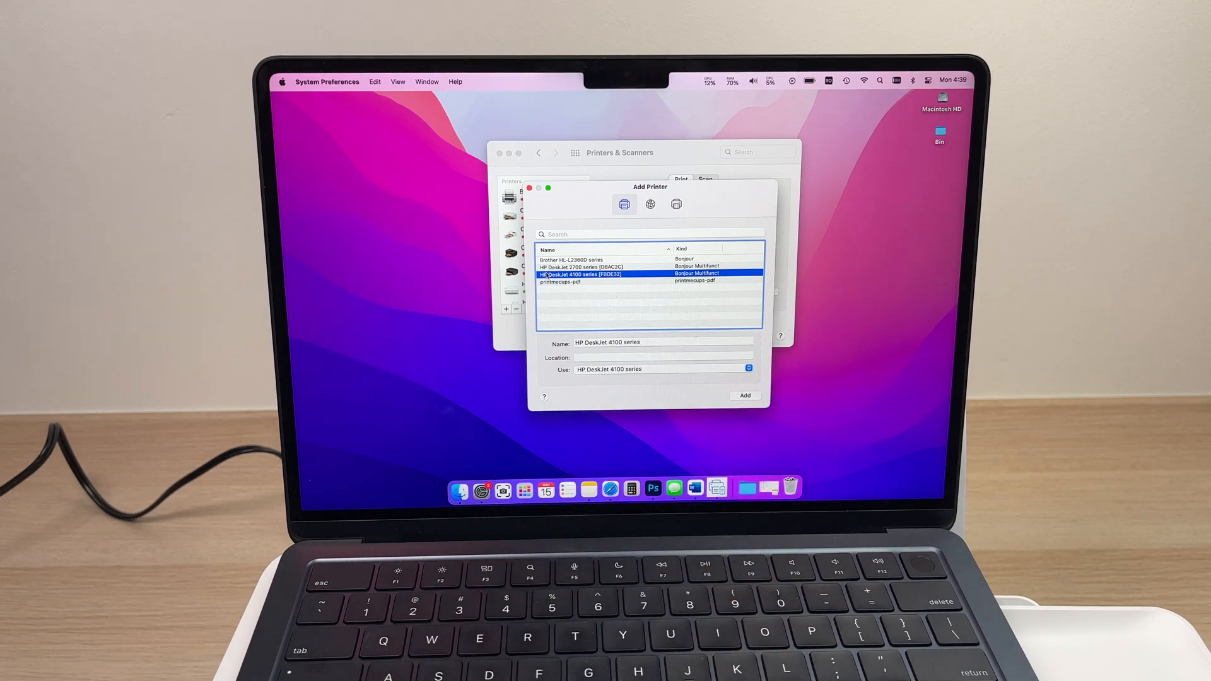
click(743, 395)
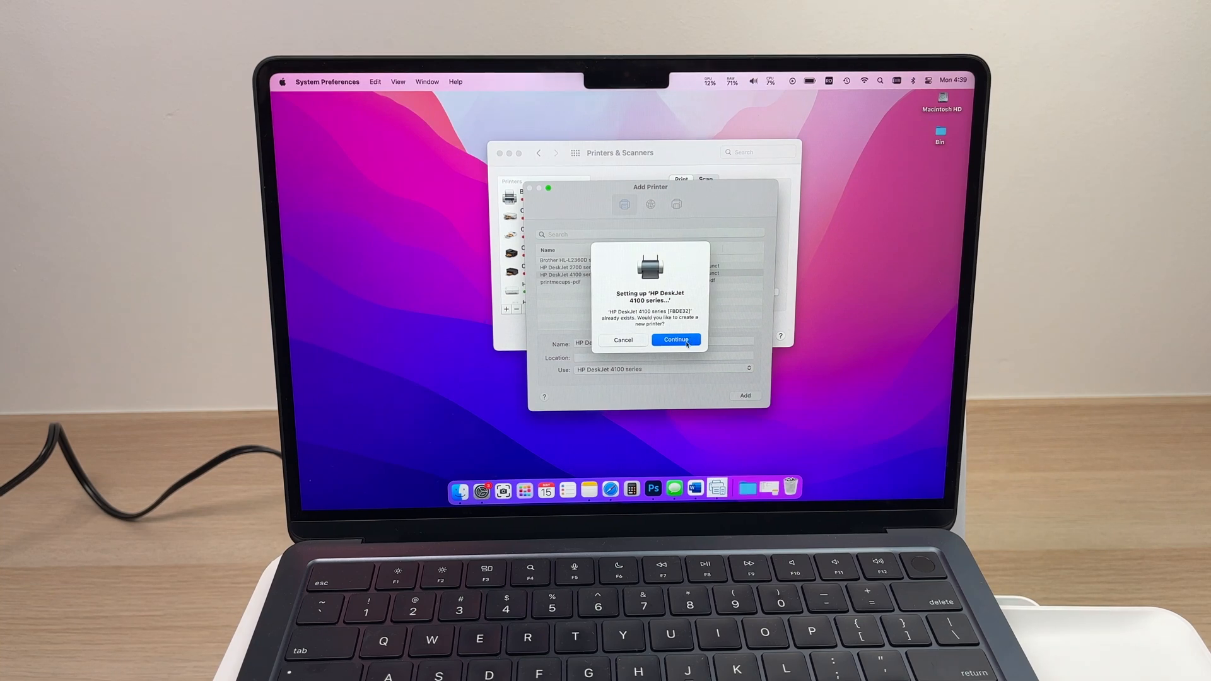
click(674, 340)
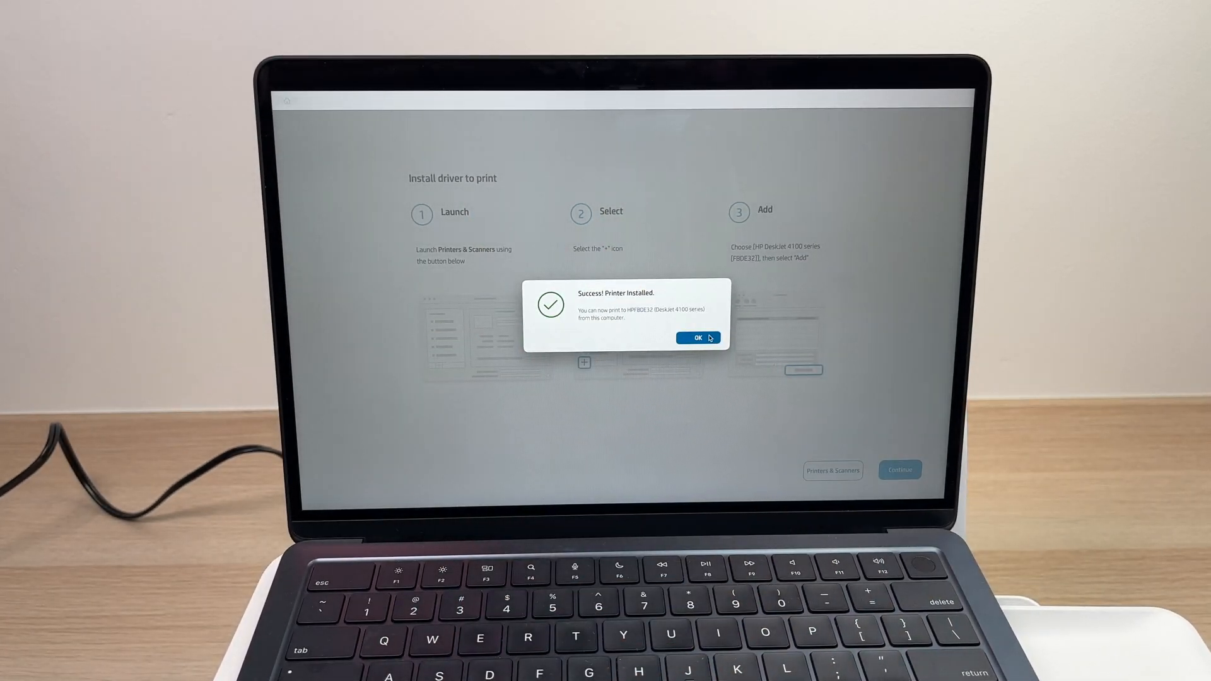
- Dismiss the install confirmation, skip the test print and close the firmware update notice
click(697, 337)
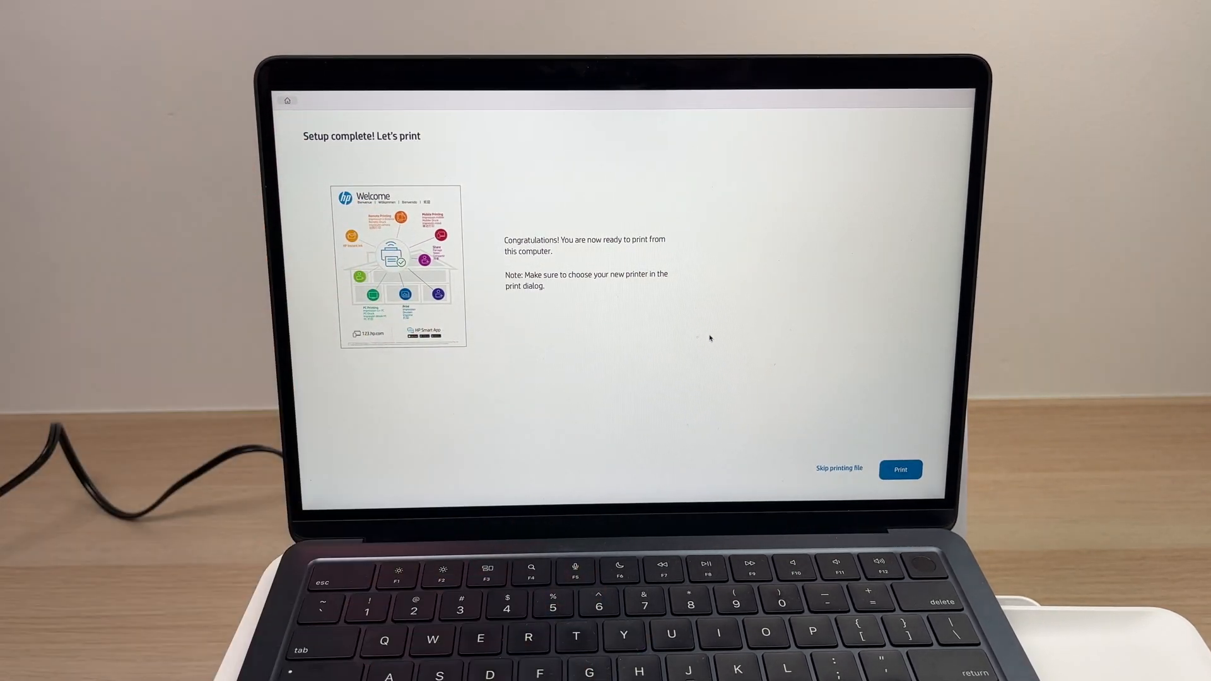
mouse_move(825, 473)
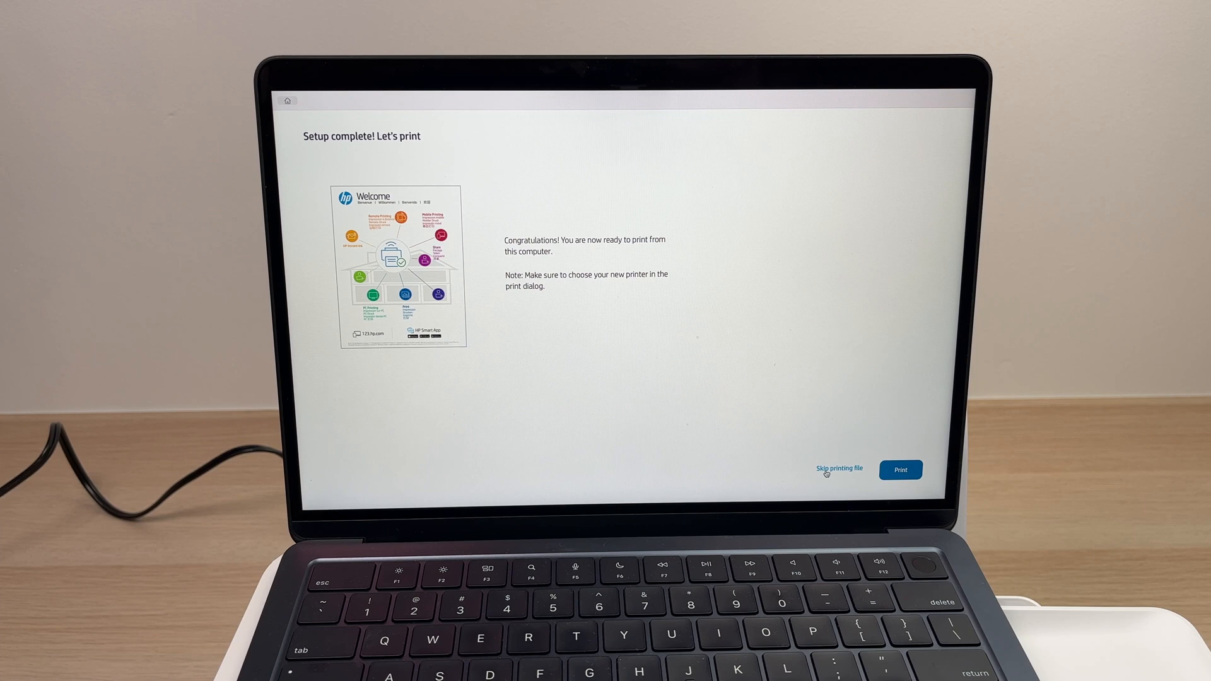
click(839, 468)
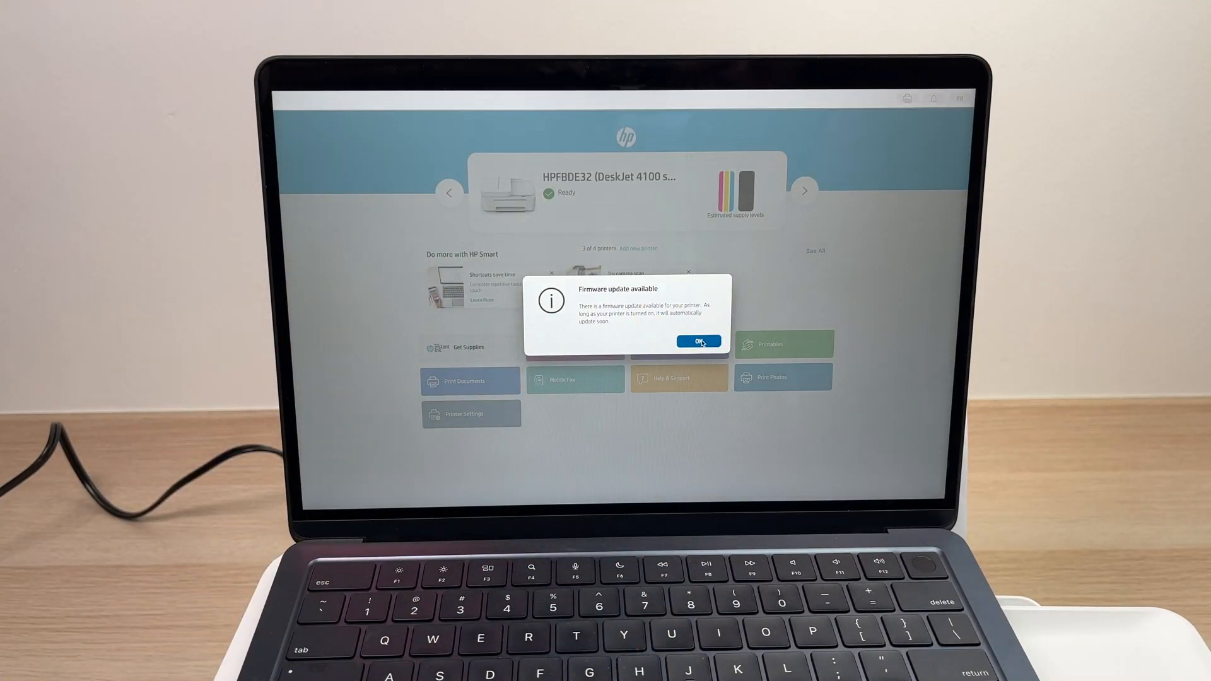
click(695, 341)
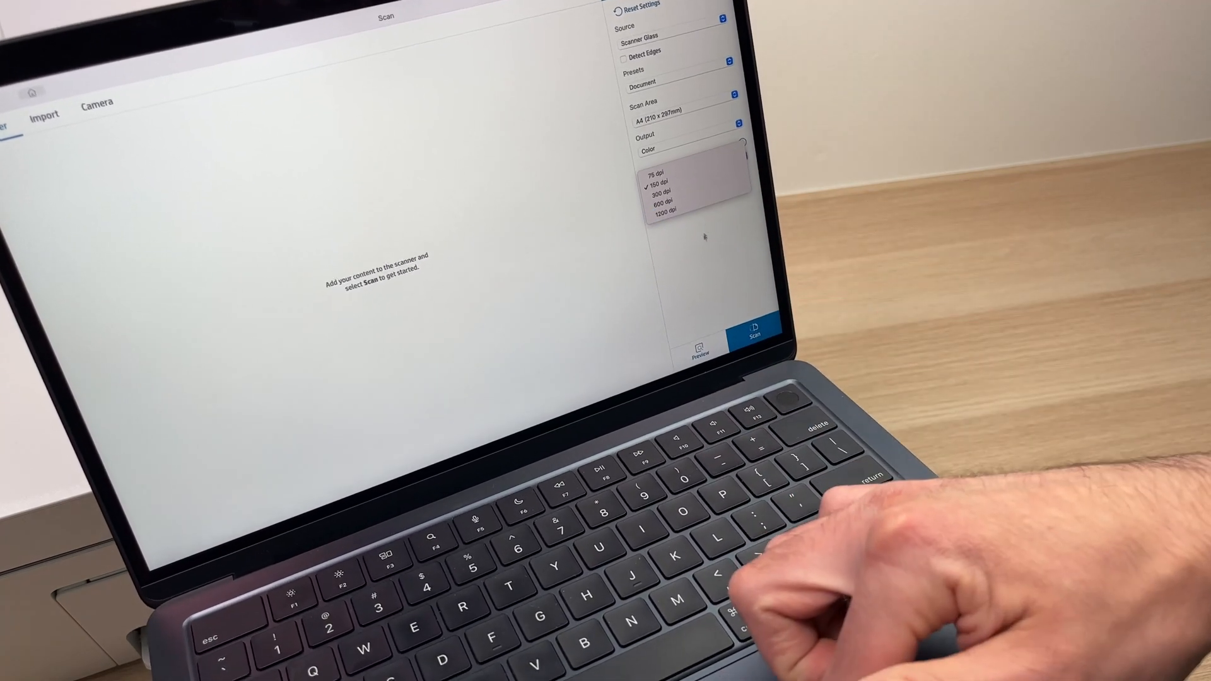
- Scan the page on the glass at 150 dpi resolution
click(658, 184)
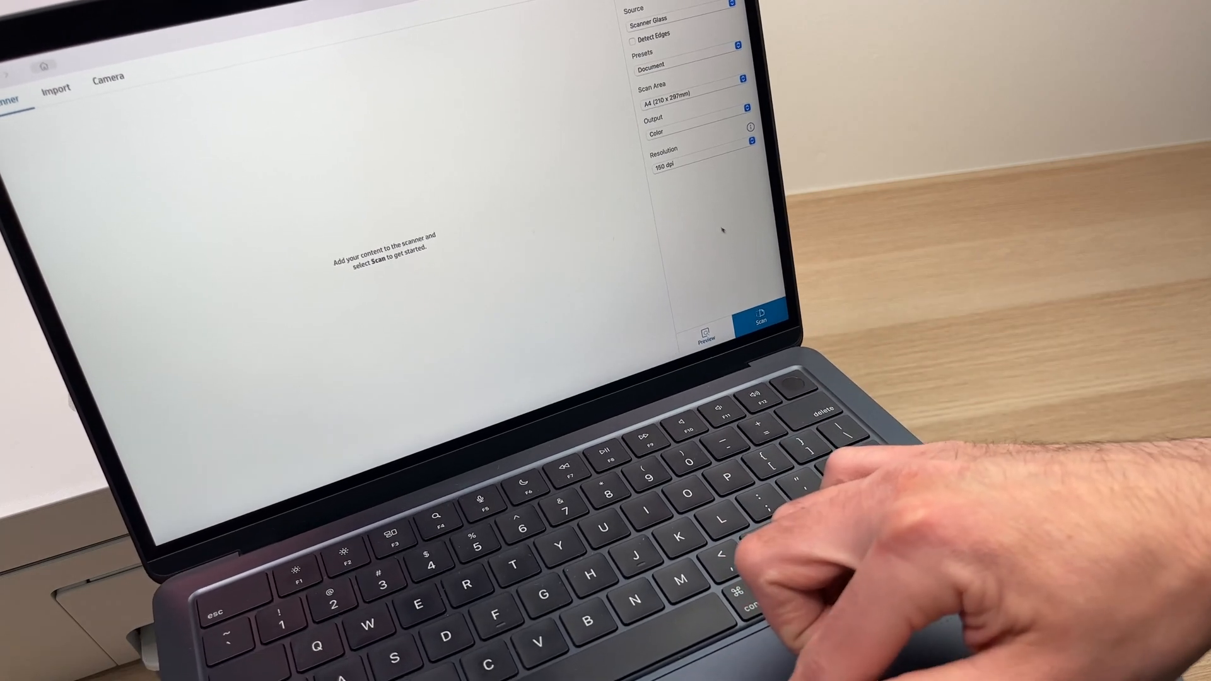
click(760, 315)
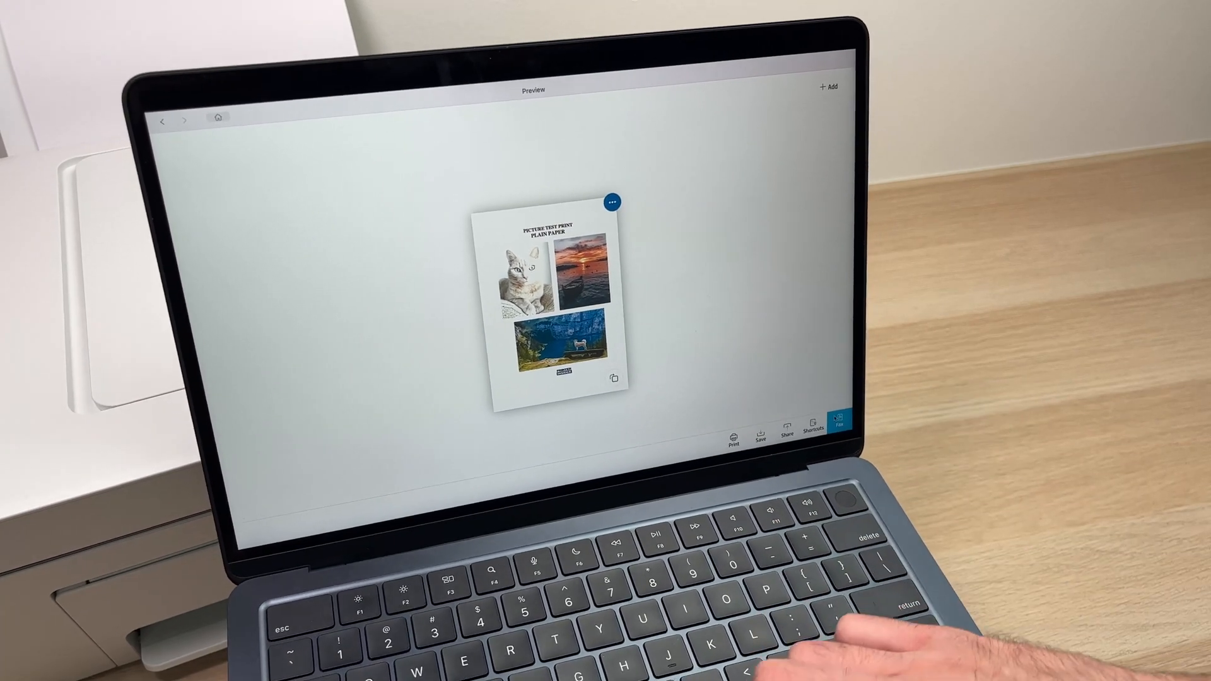
- Set the scan's save options to Basic PDF with no compression
click(763, 434)
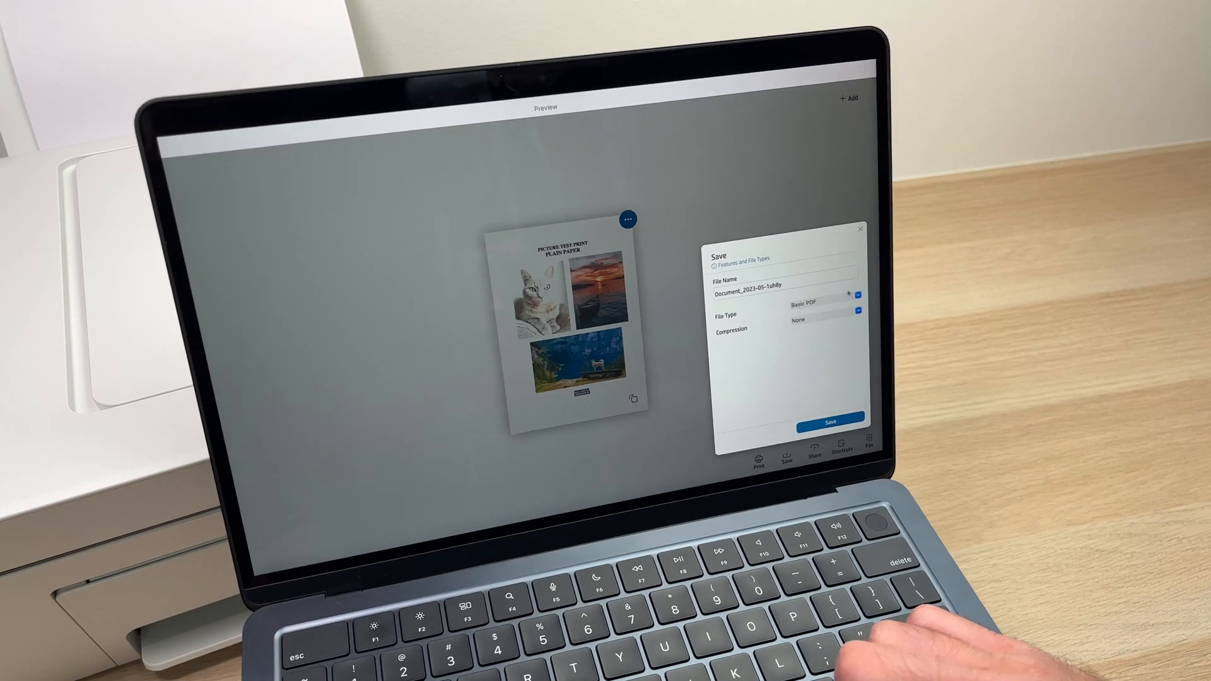
click(856, 300)
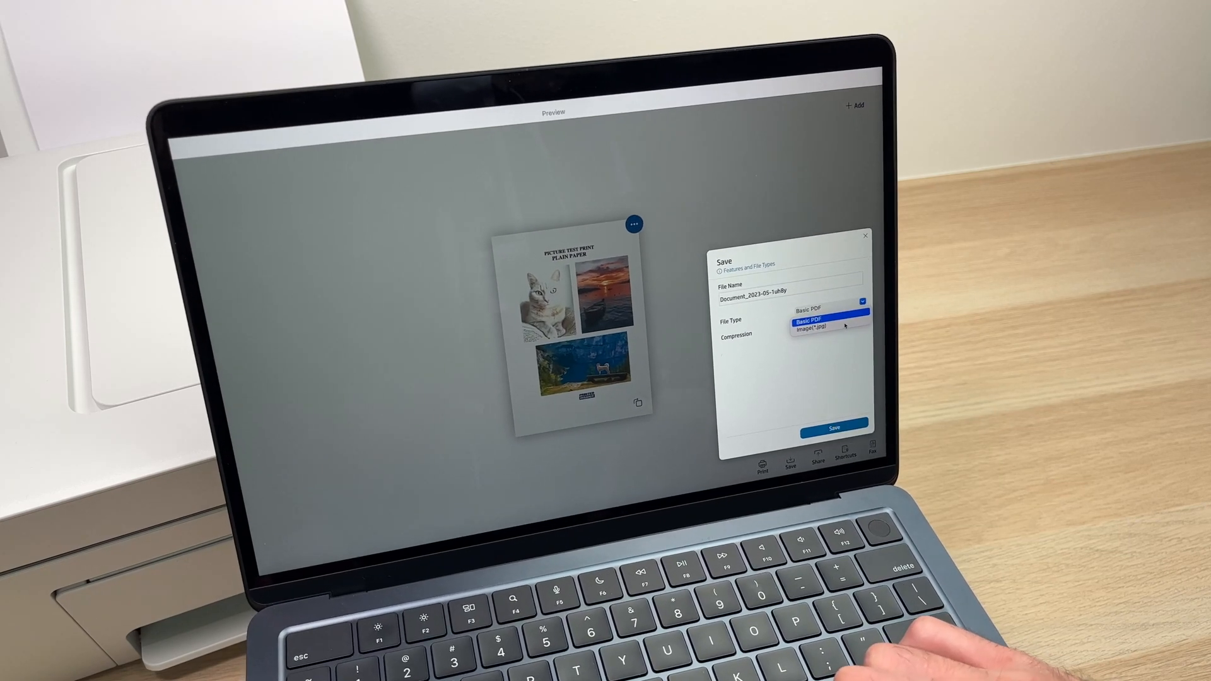
click(808, 318)
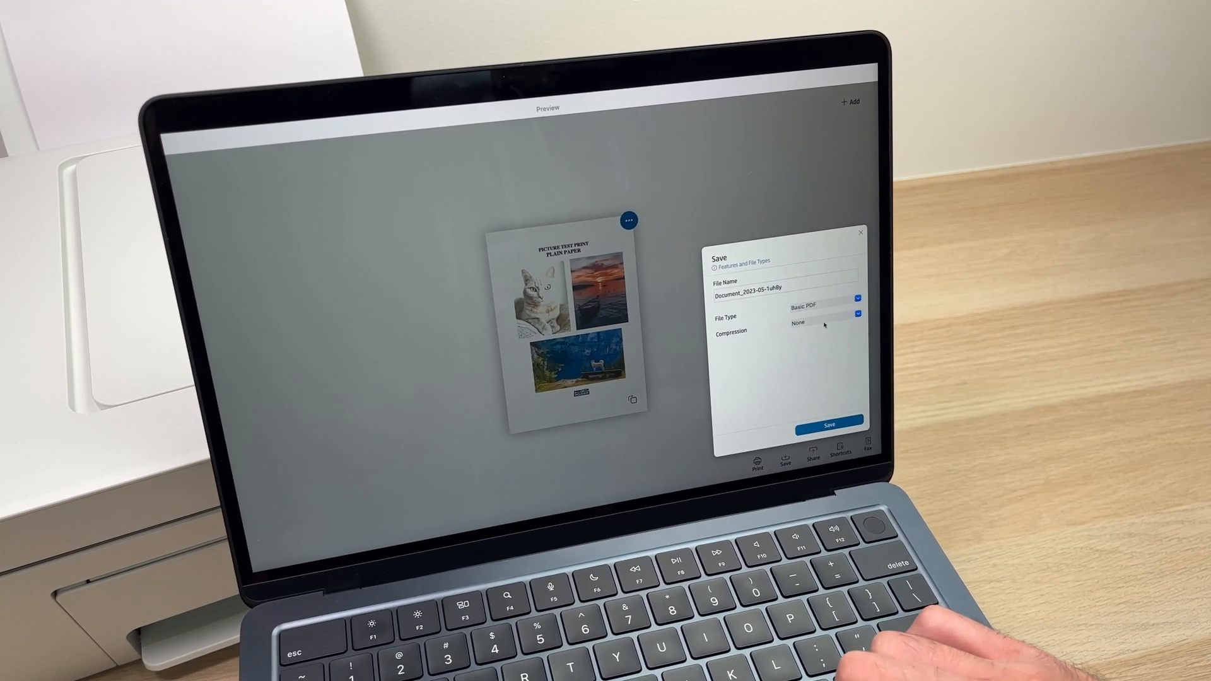
click(826, 323)
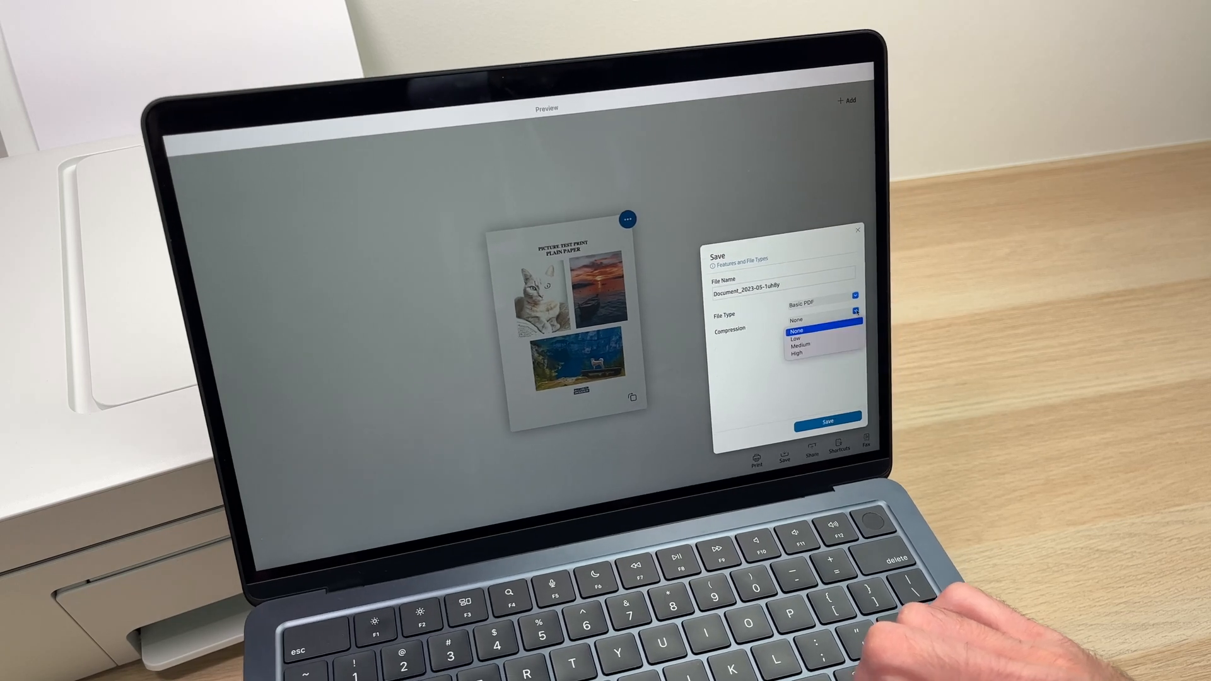
click(796, 331)
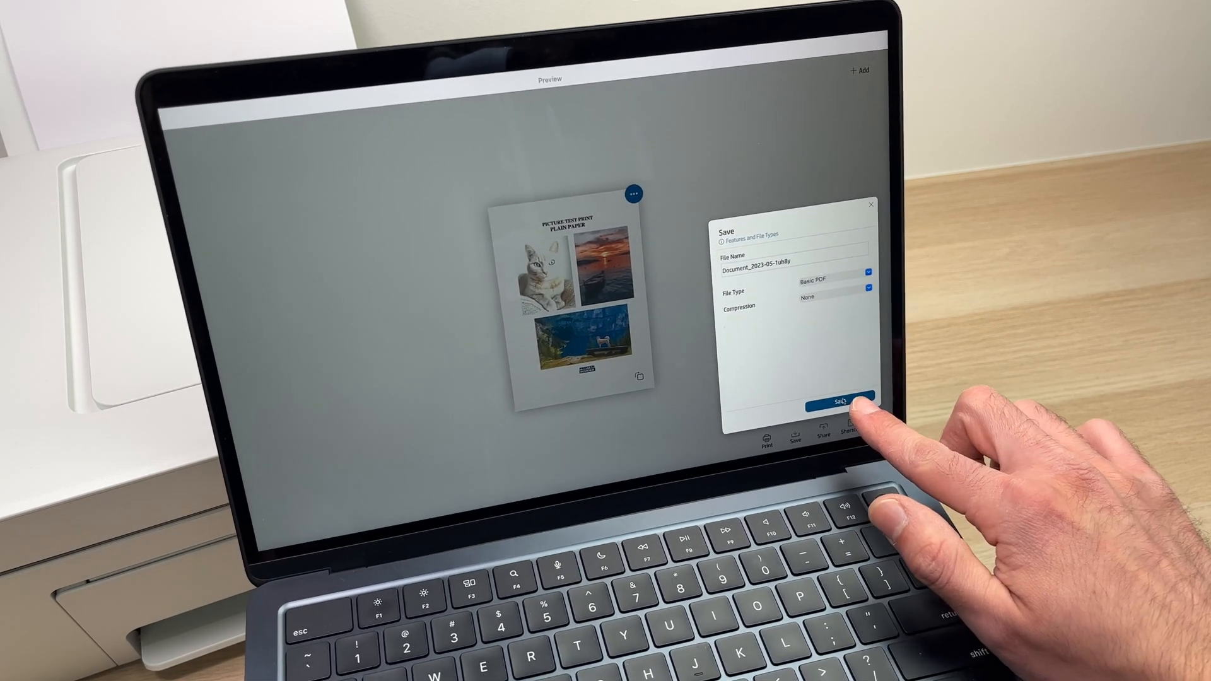
- Save the PDF to the Desktop
click(832, 402)
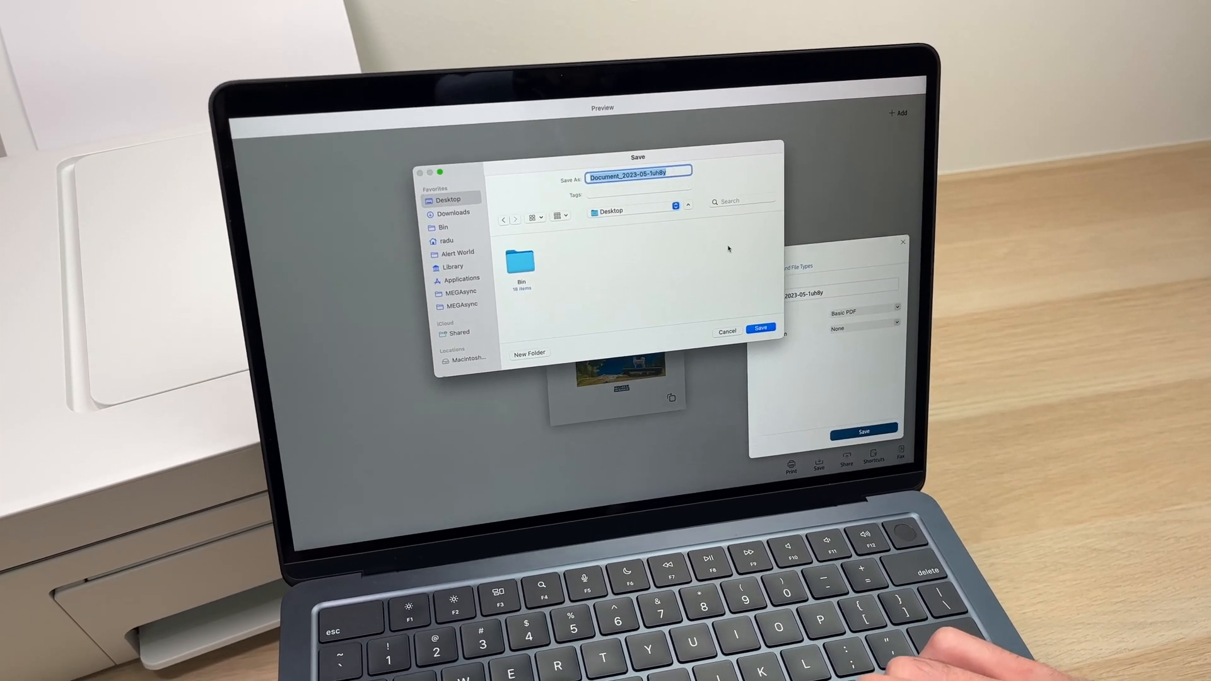
click(760, 327)
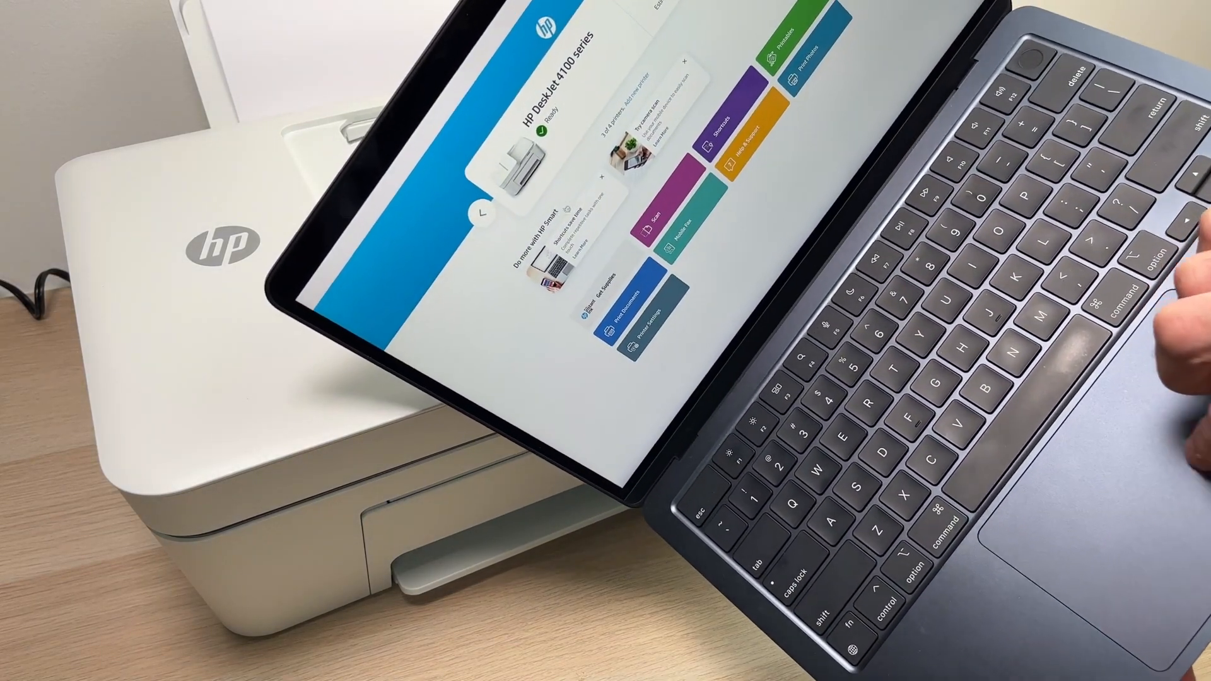
- Scan the text test page as a second page of the job
click(653, 213)
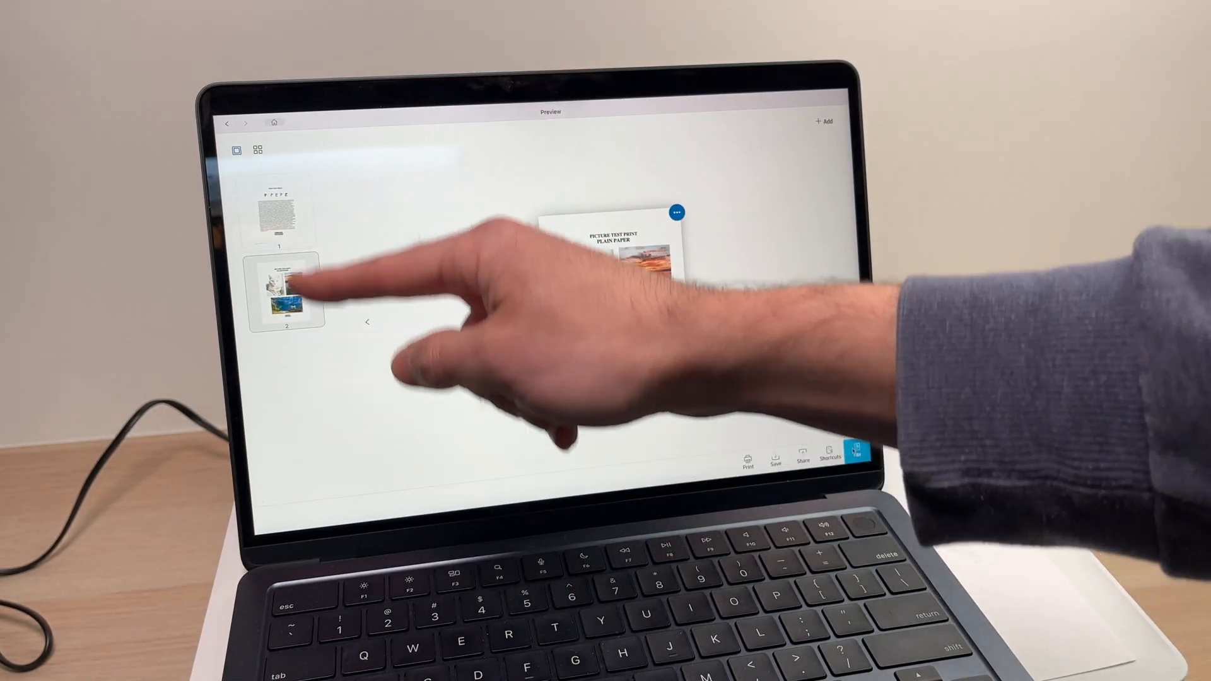
- Save both scanned pages as one PDF named 'ygvugyuguy' on the Desktop
click(285, 292)
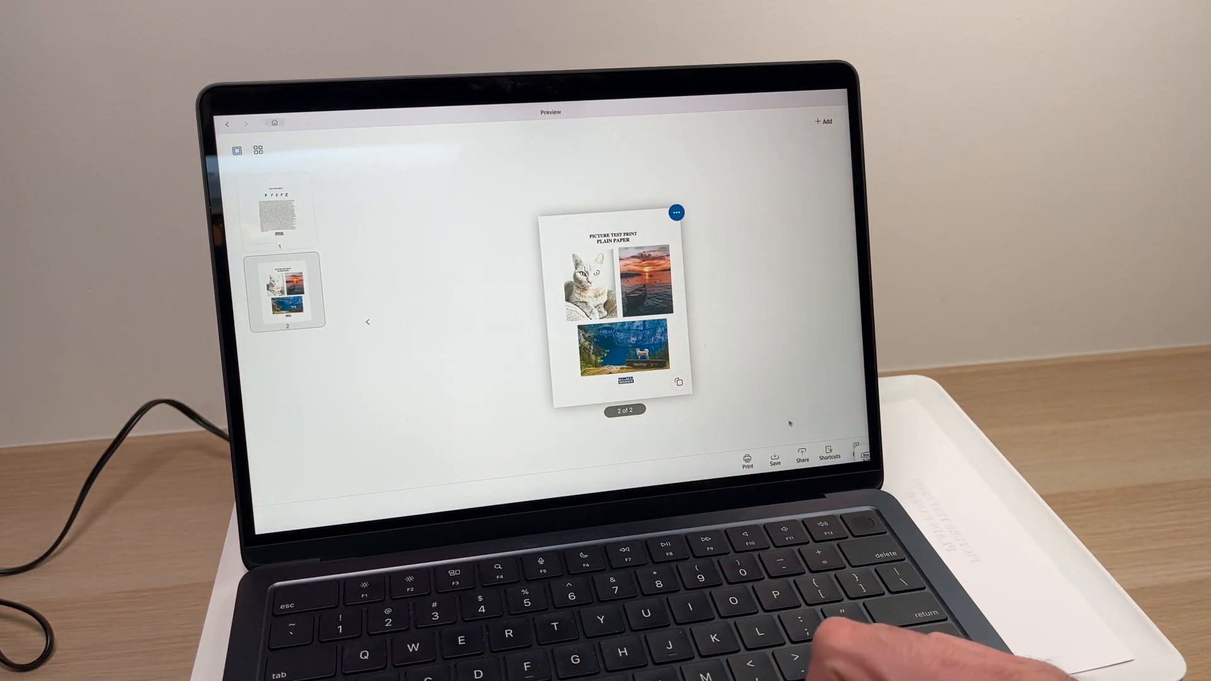
click(769, 457)
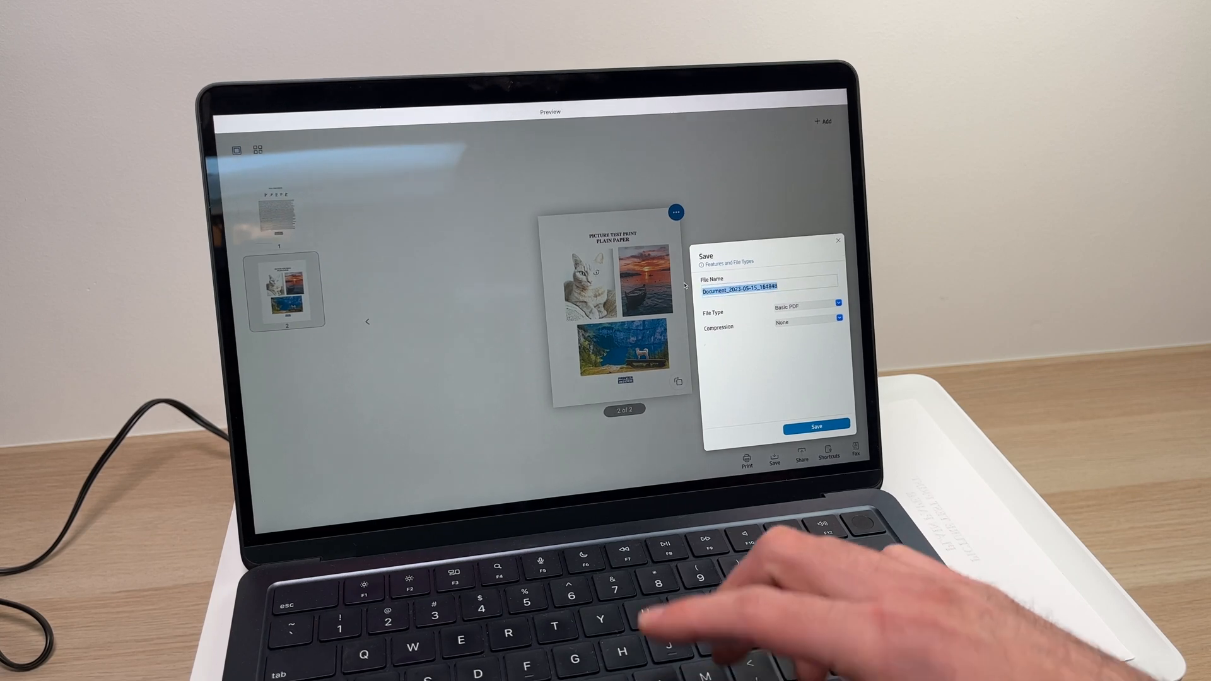
text(ygvugyuguy)
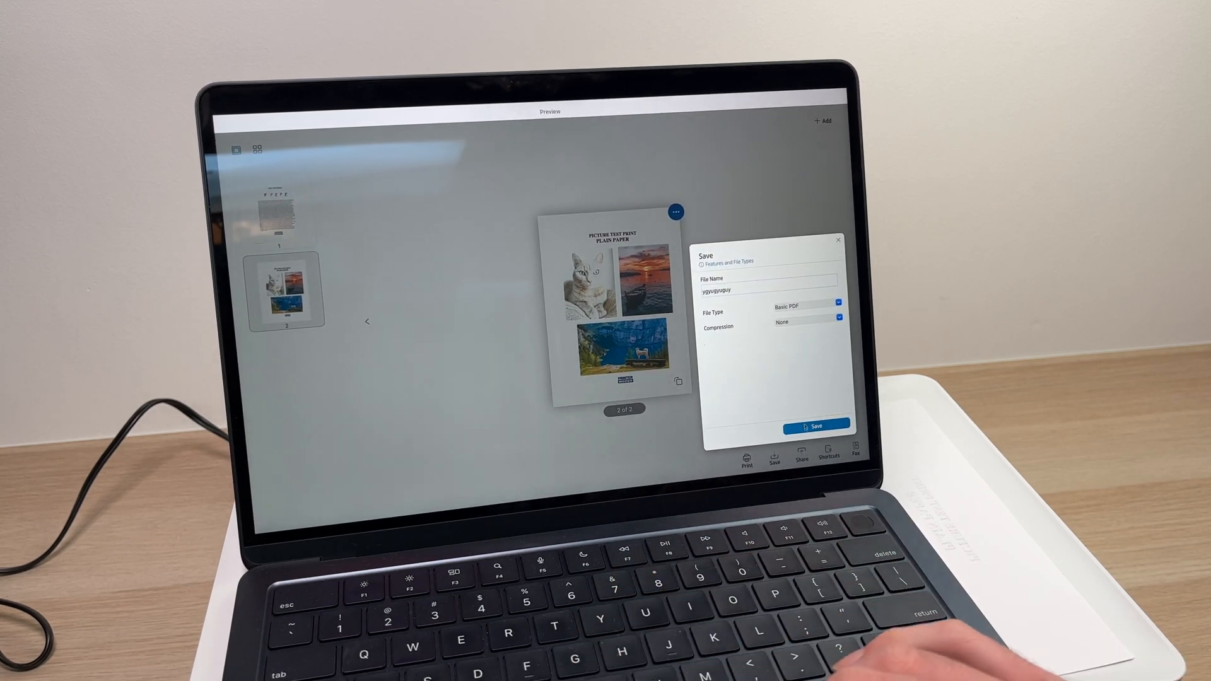
click(816, 424)
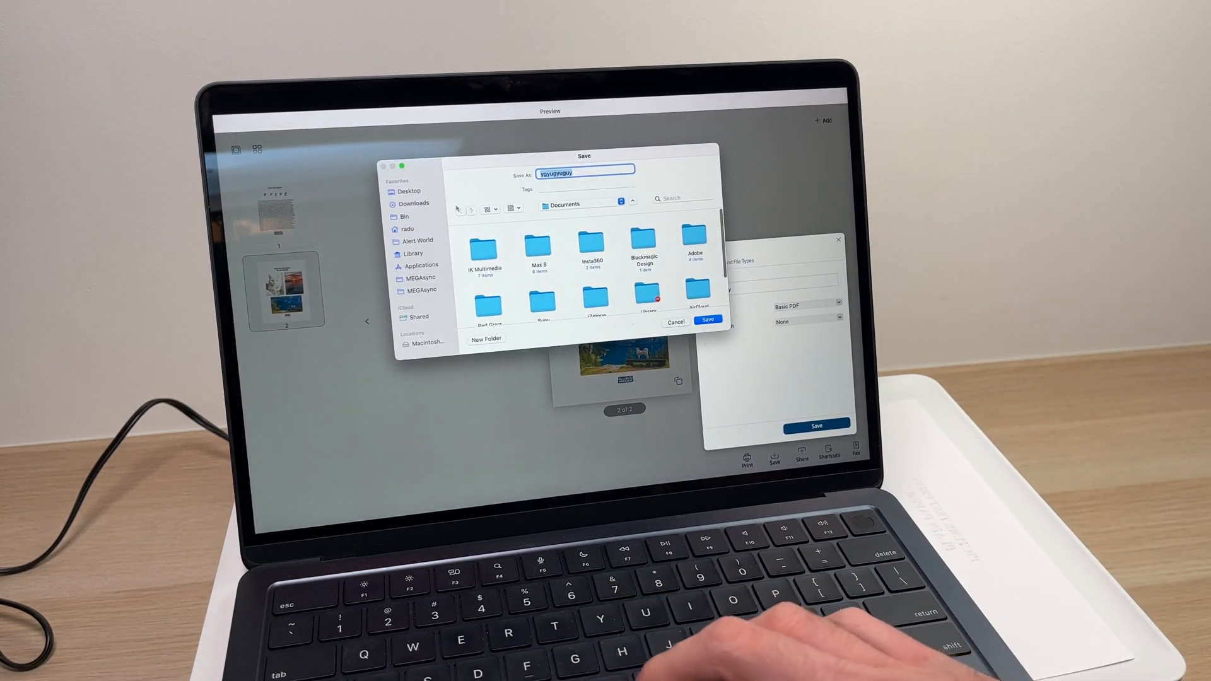
click(410, 191)
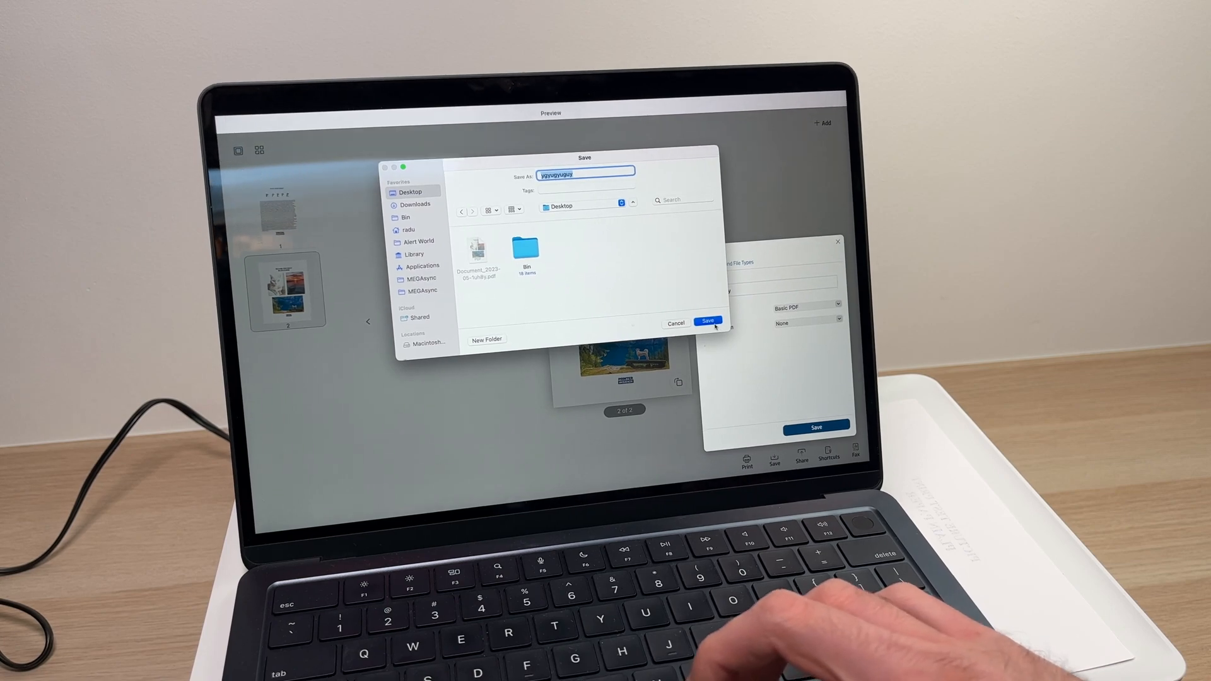
click(706, 323)
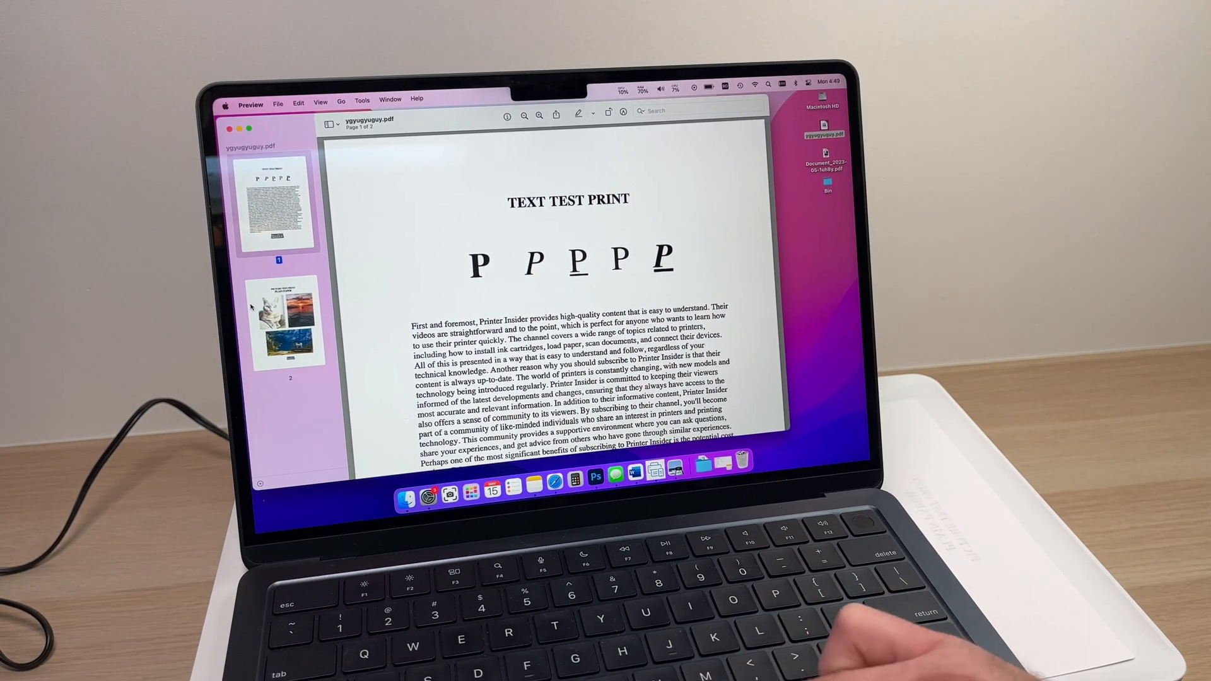
- View the picture page of the ygvugyuguy PDF in Preview
click(288, 320)
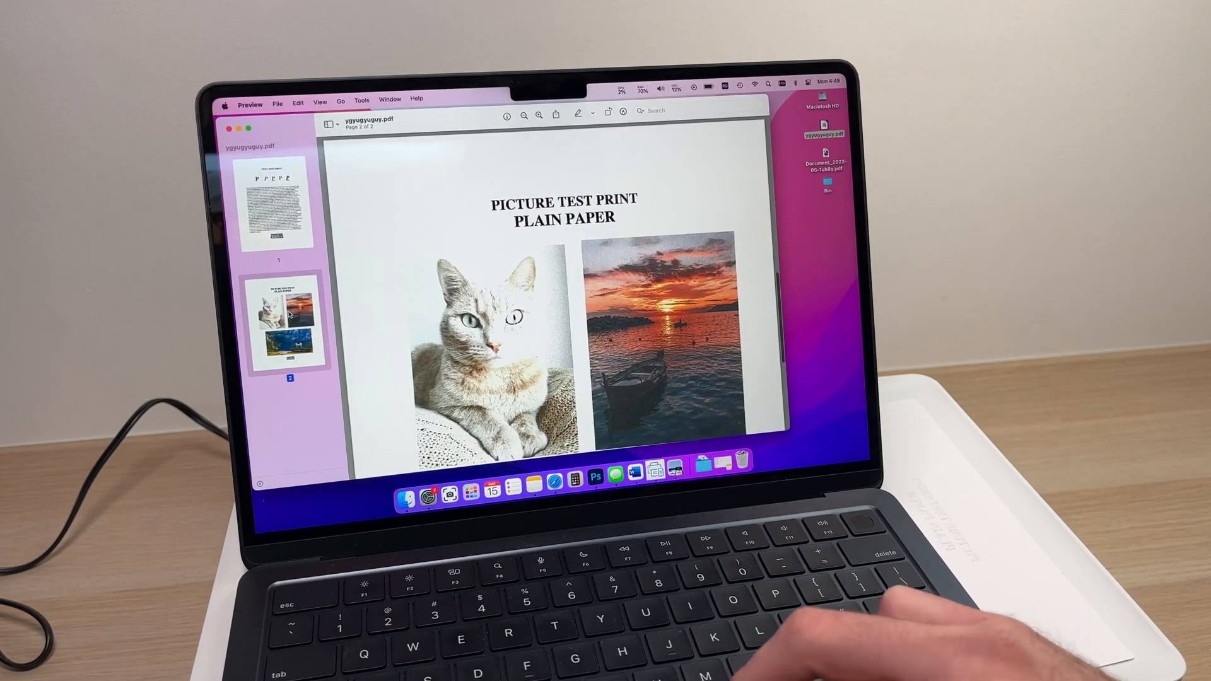
scroll(down, 3)
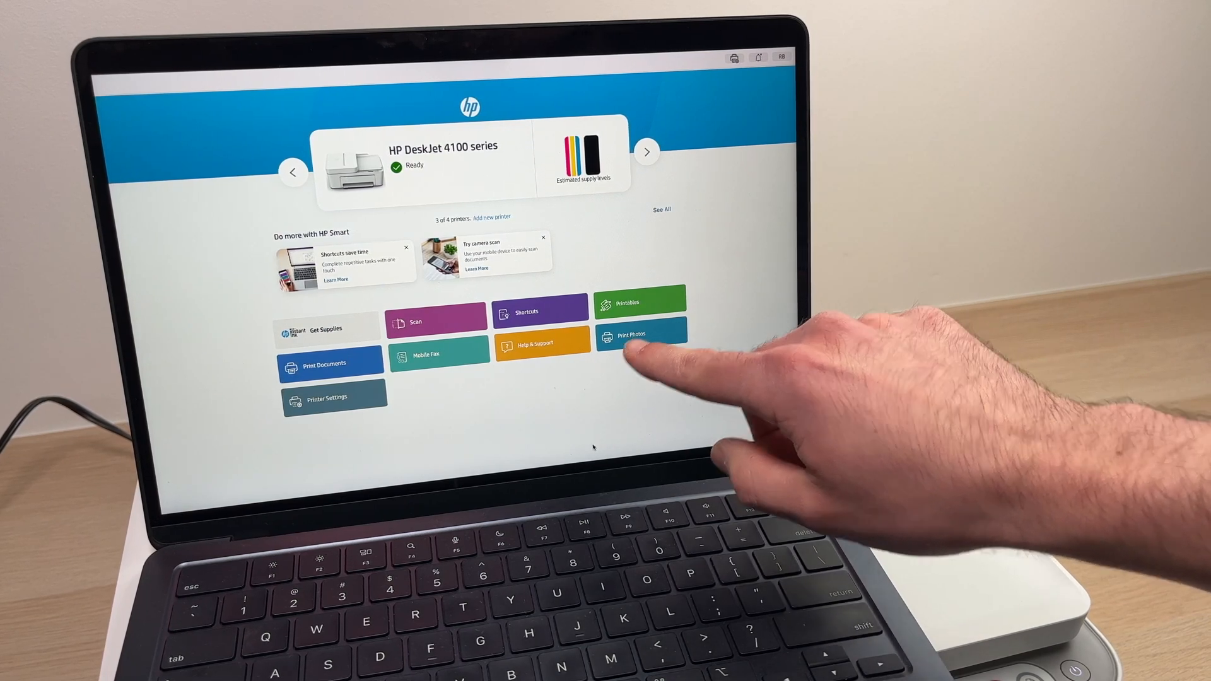
- Load ygvugyuguy.pdf from the Desktop into Print Documents
click(324, 364)
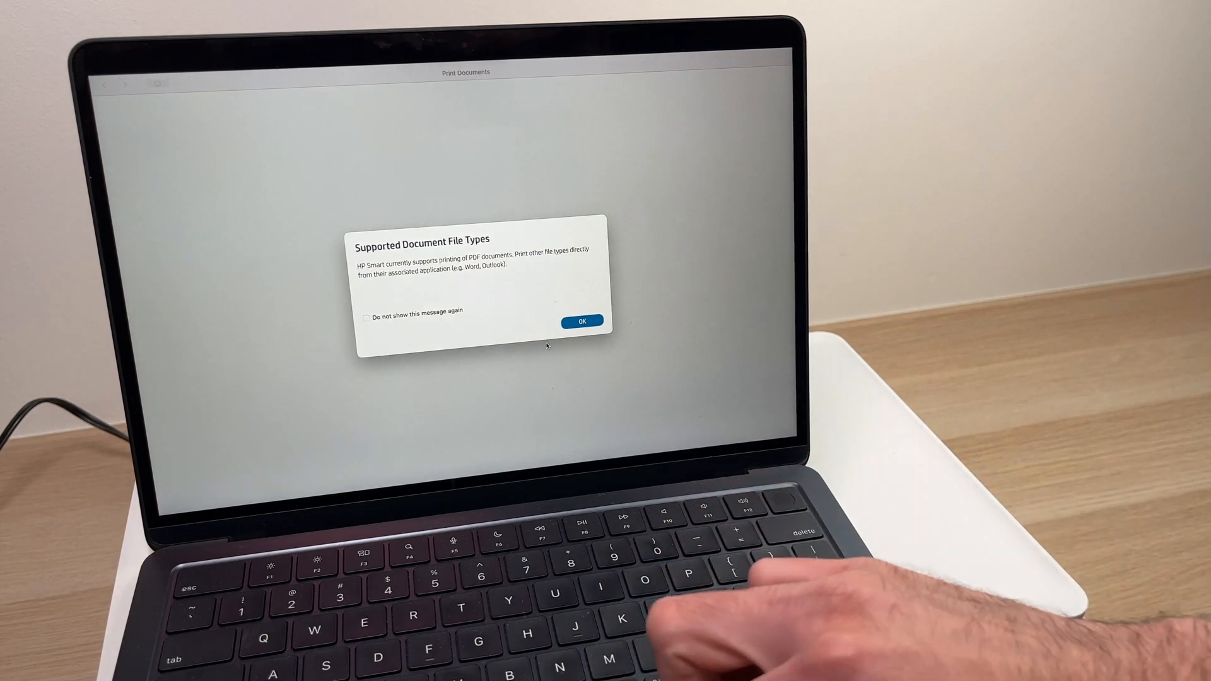
click(581, 320)
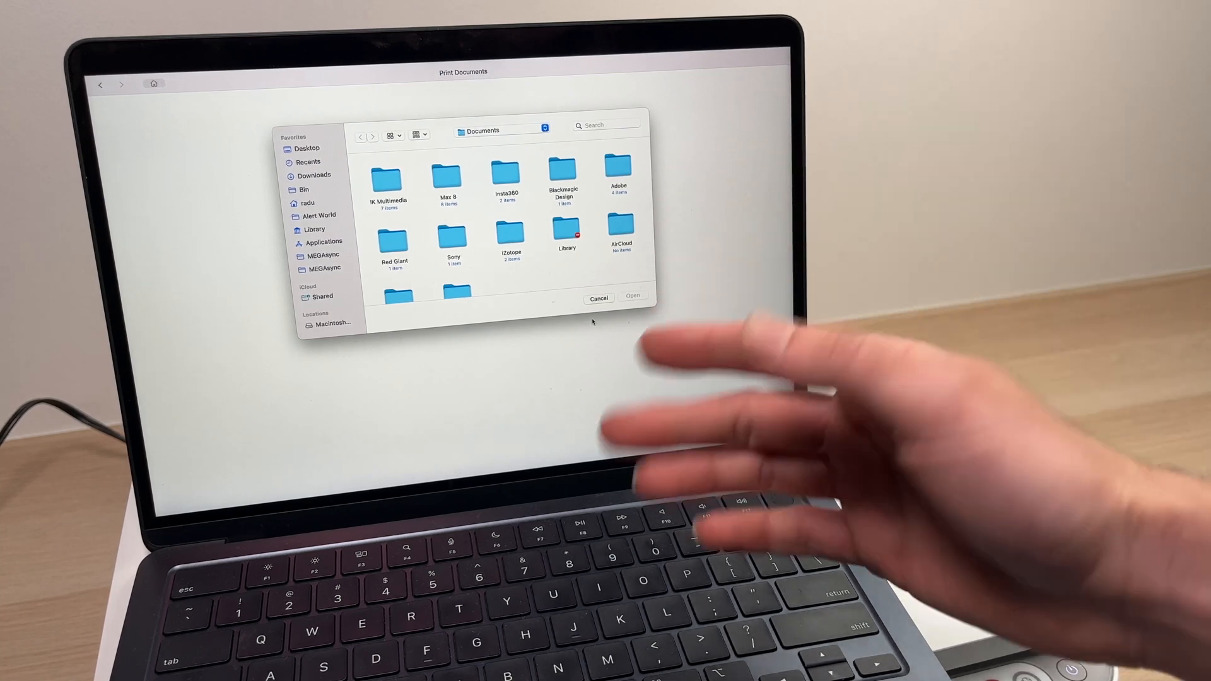
click(306, 149)
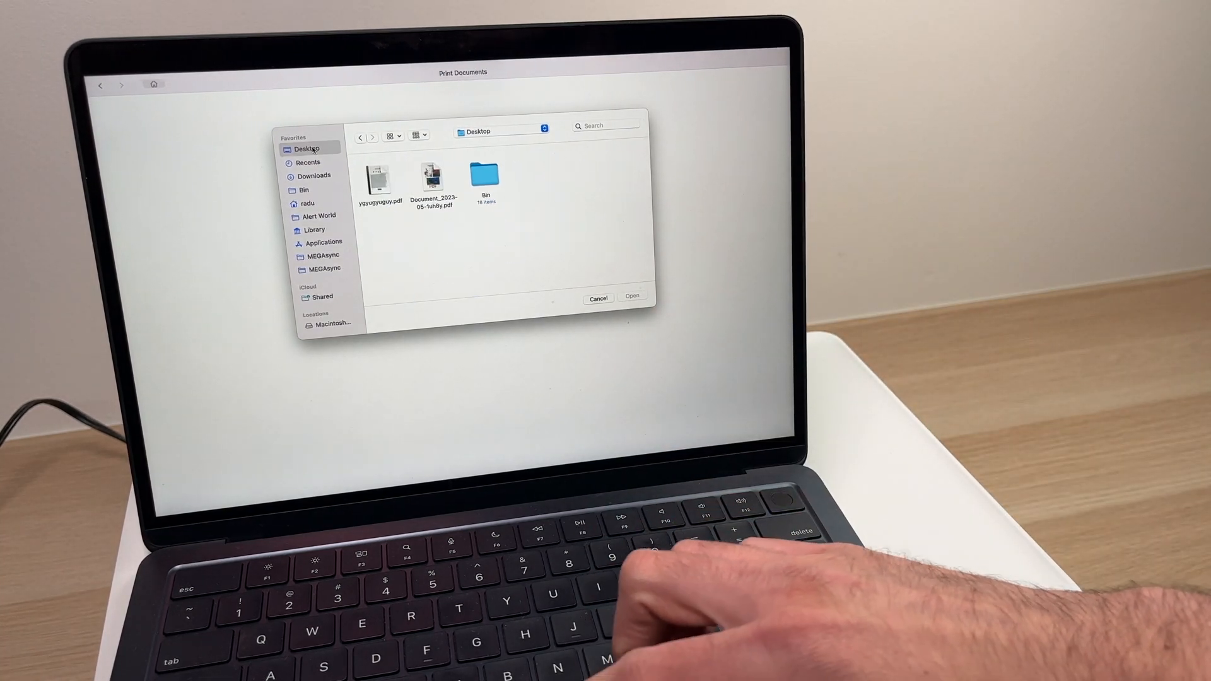
click(379, 178)
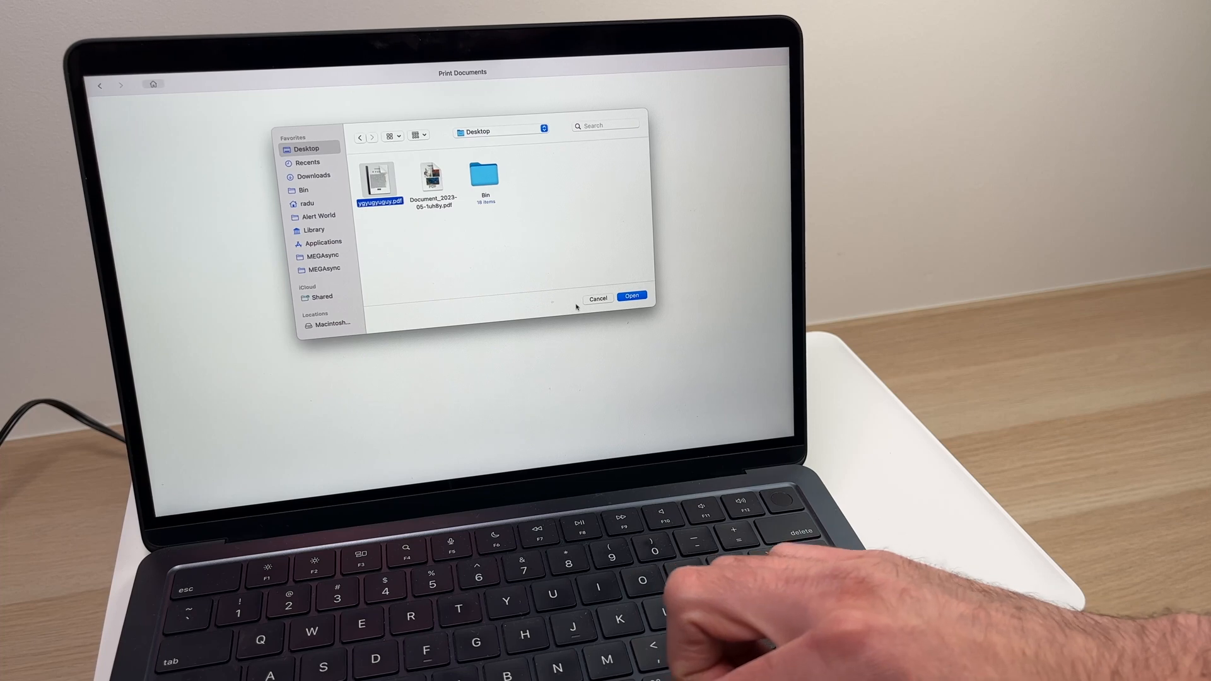
click(631, 296)
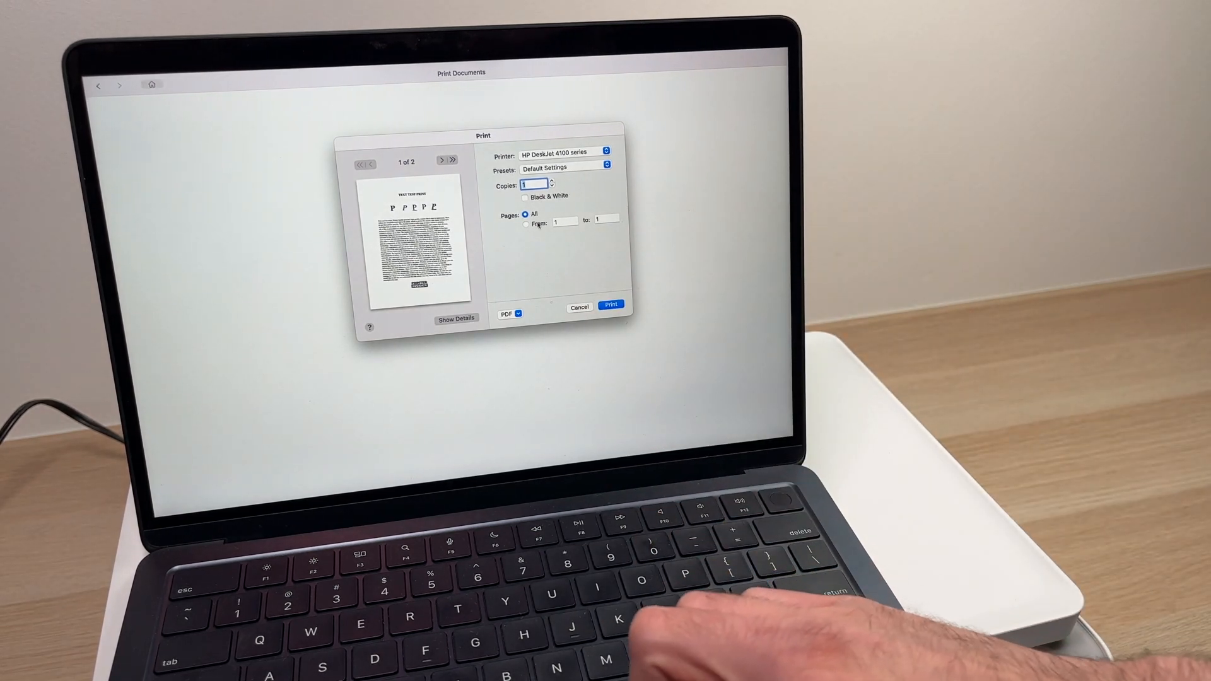
- Limit printing to pages 1 to 1
click(527, 224)
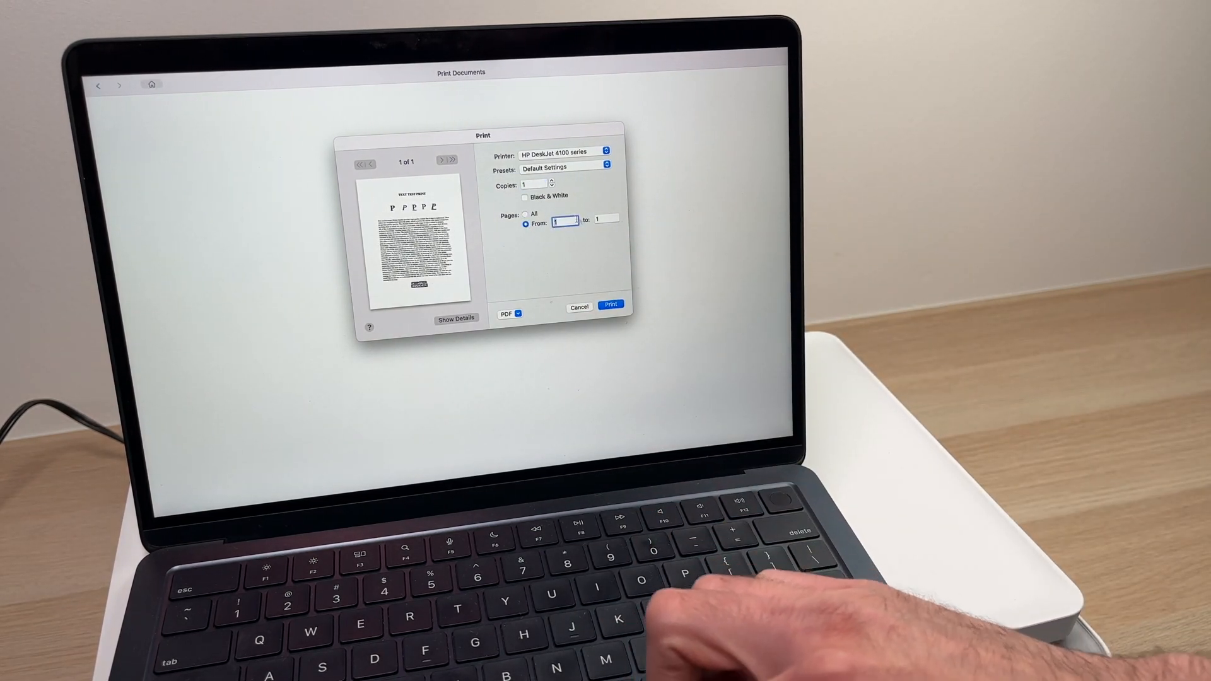